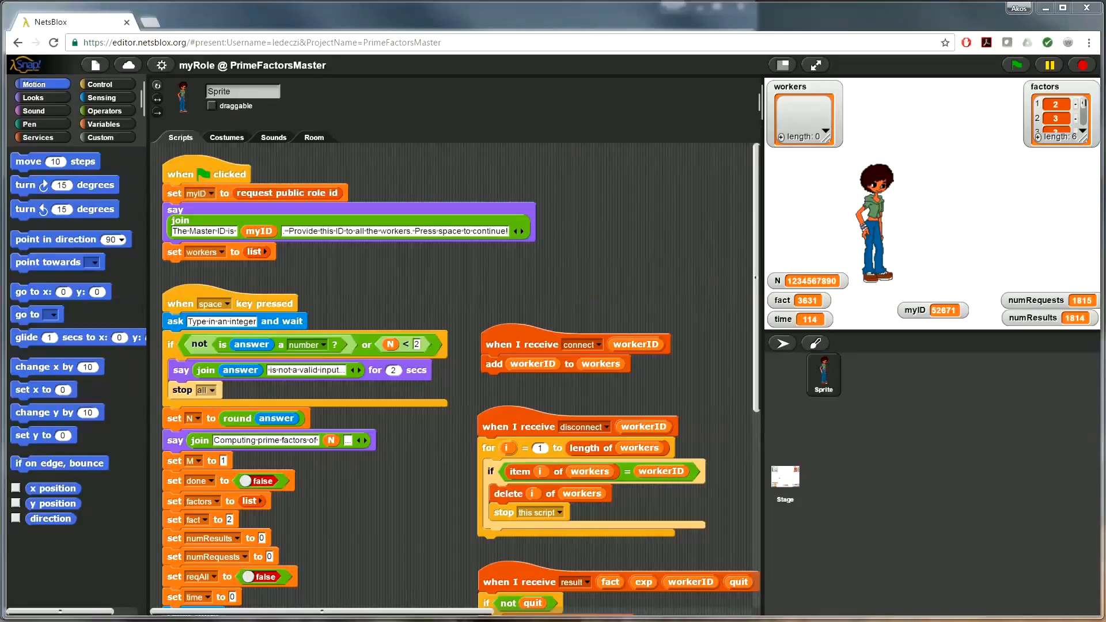
{"action": "mouse_move", "coordinate": [171, 178]}
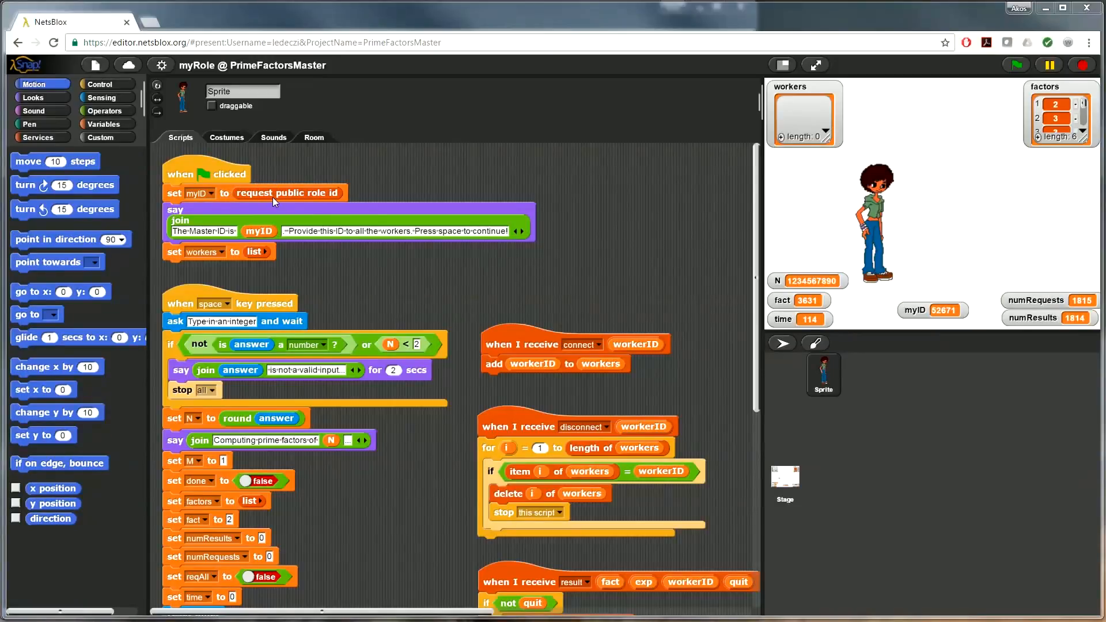
{"action": "mouse_move", "coordinate": [376, 253]}
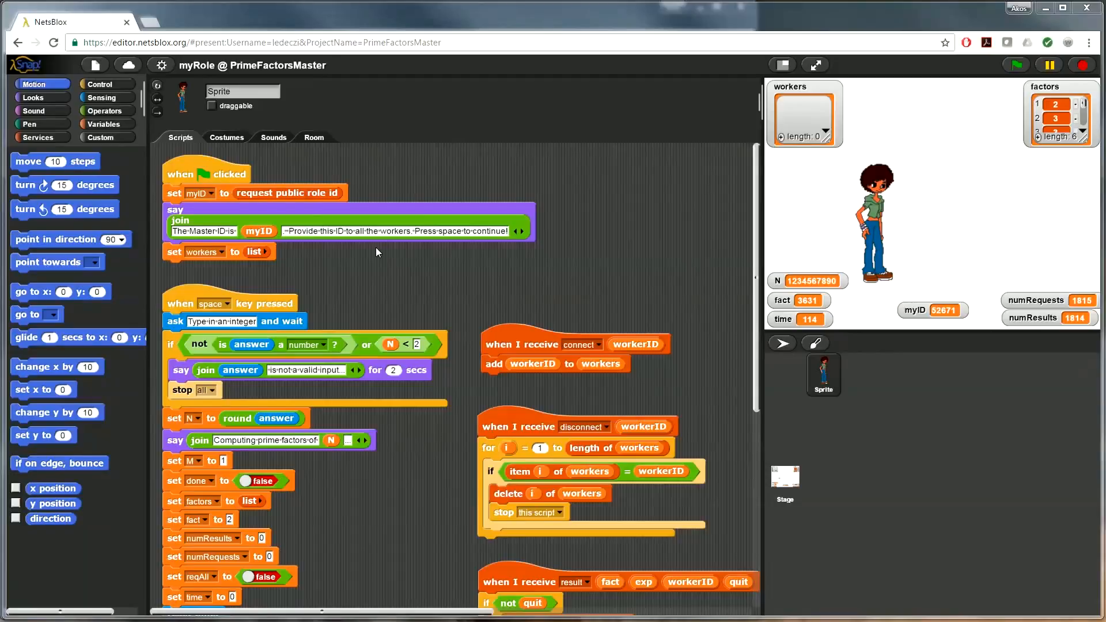
{"action": "mouse_move", "coordinate": [286, 273]}
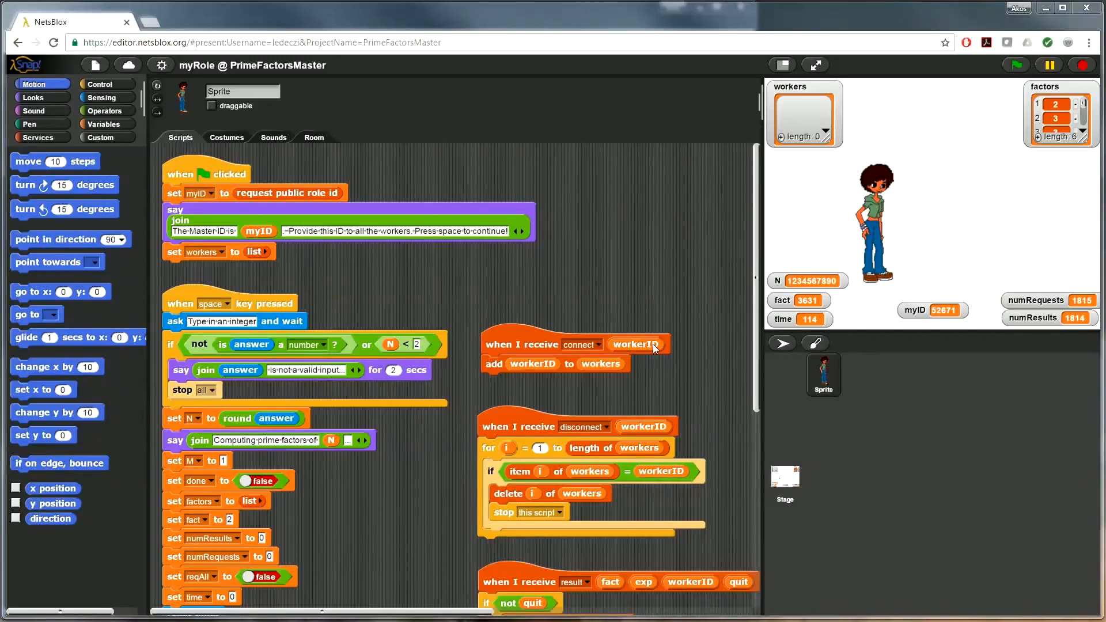
{"action": "mouse_move", "coordinate": [614, 373]}
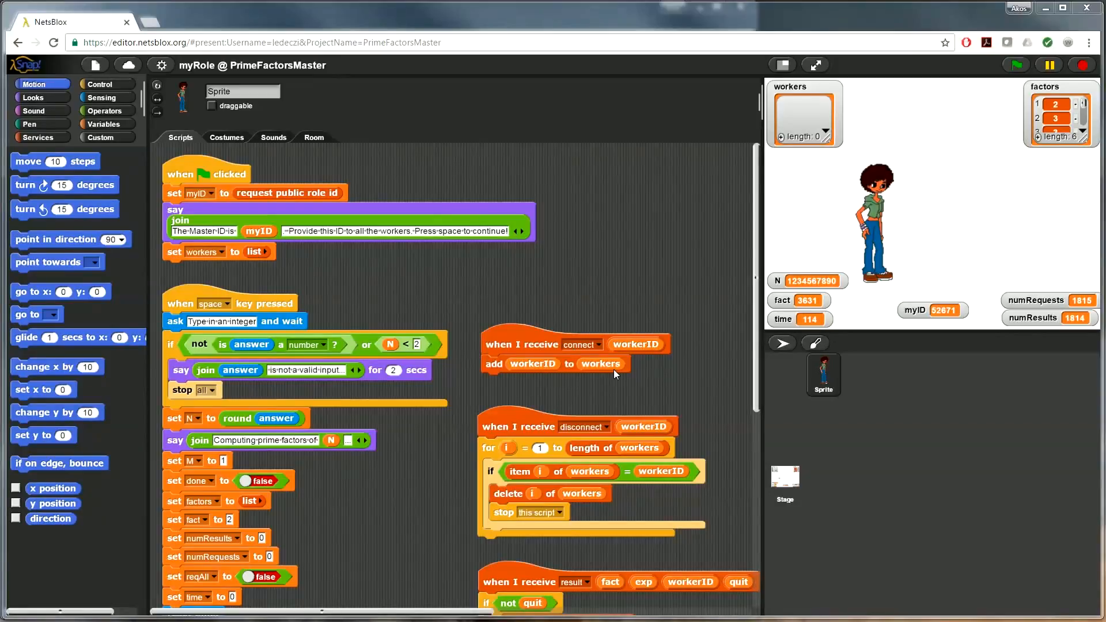
{"action": "mouse_move", "coordinate": [611, 372]}
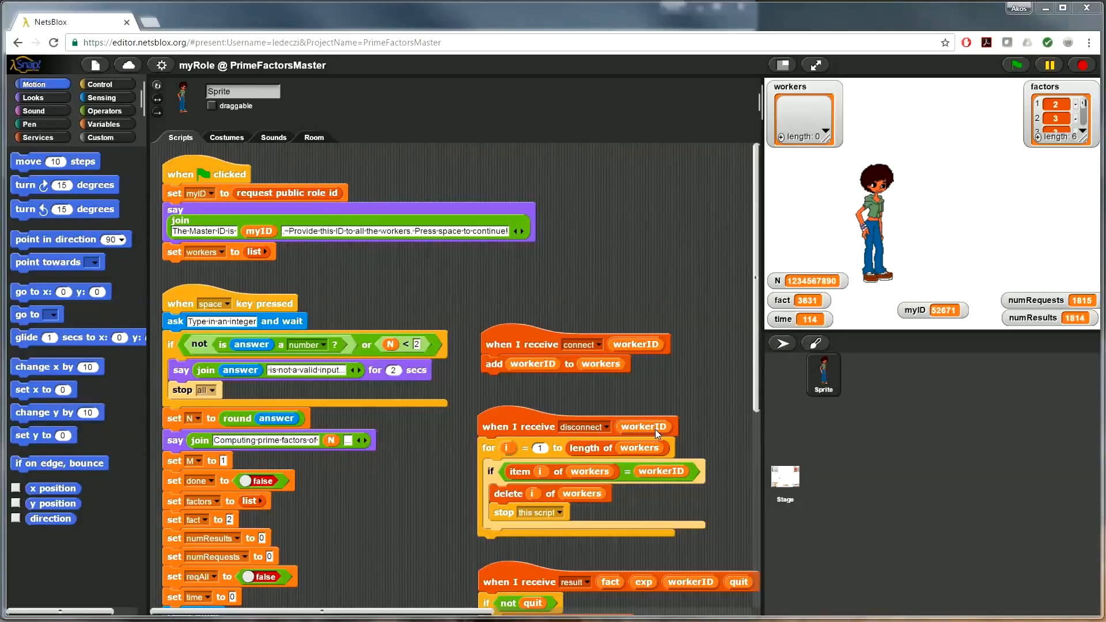
{"action": "mouse_move", "coordinate": [555, 479]}
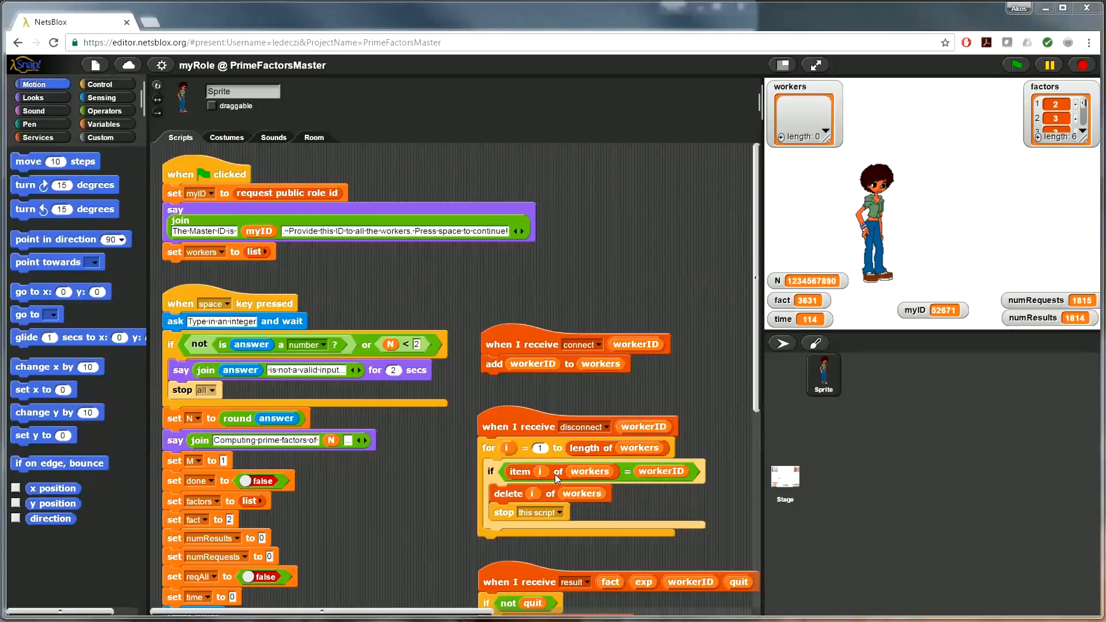
{"action": "mouse_move", "coordinate": [494, 342]}
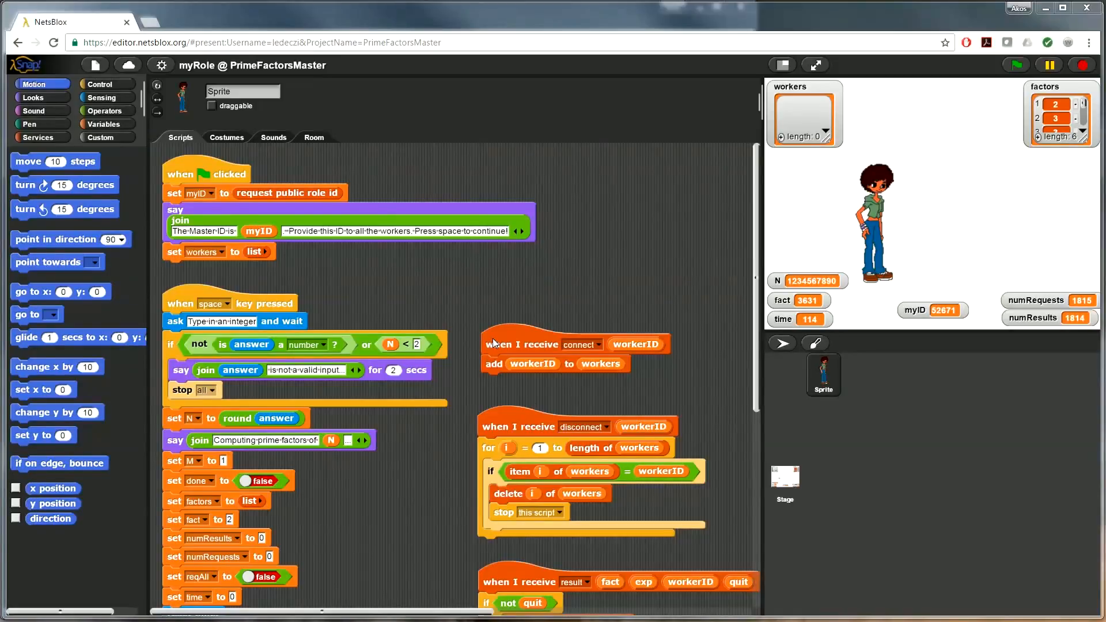
{"action": "mouse_move", "coordinate": [176, 309]}
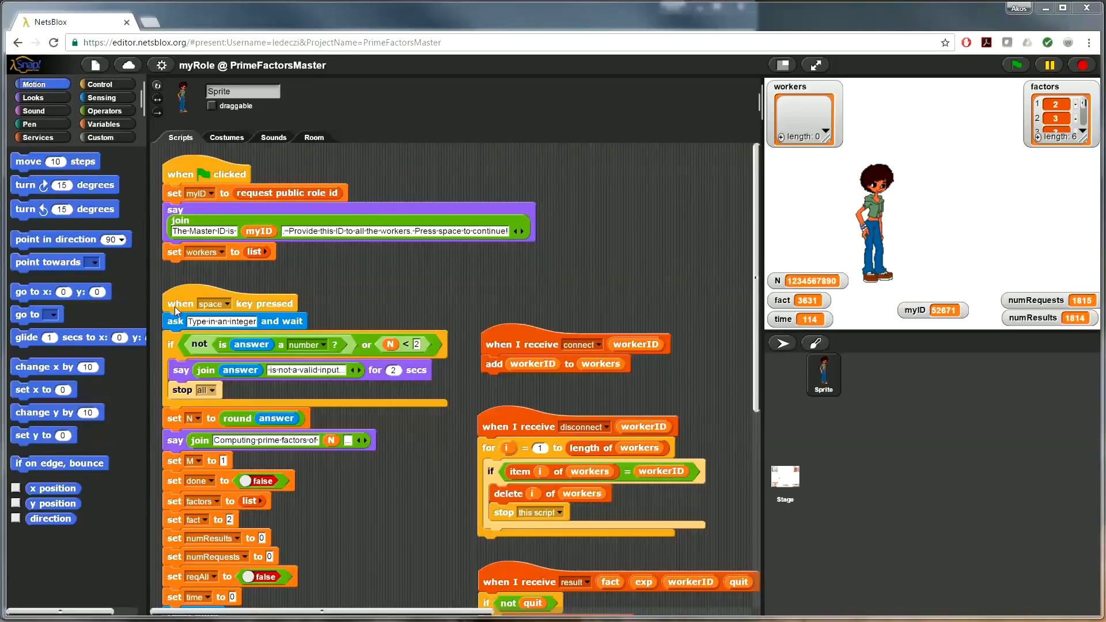
{"action": "mouse_move", "coordinate": [288, 310]}
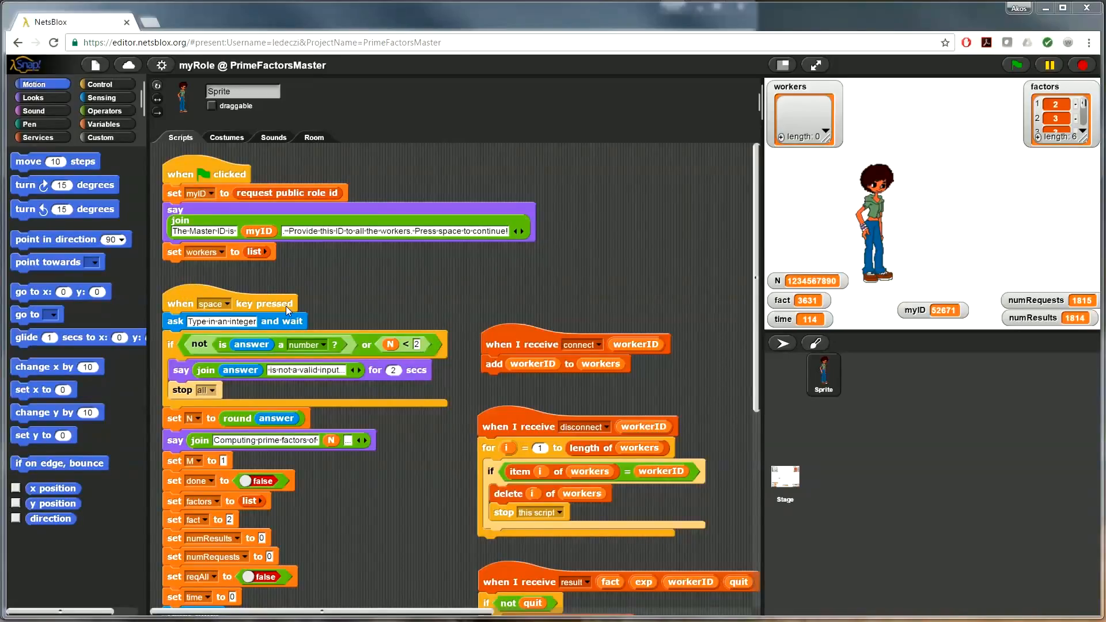
{"action": "mouse_move", "coordinate": [728, 277]}
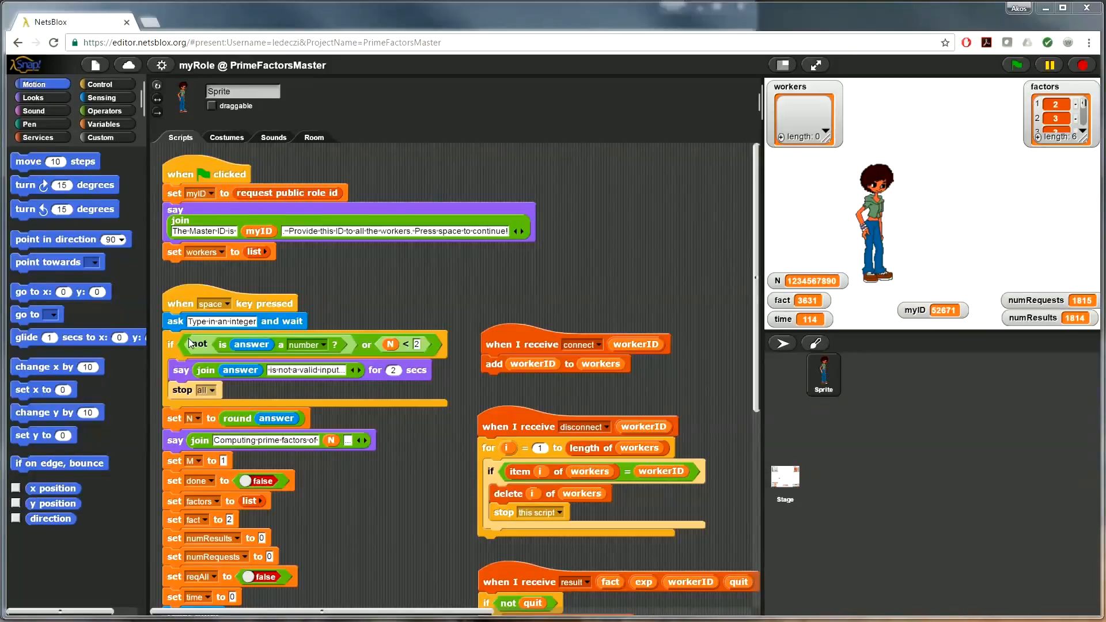
{"action": "mouse_move", "coordinate": [214, 402]}
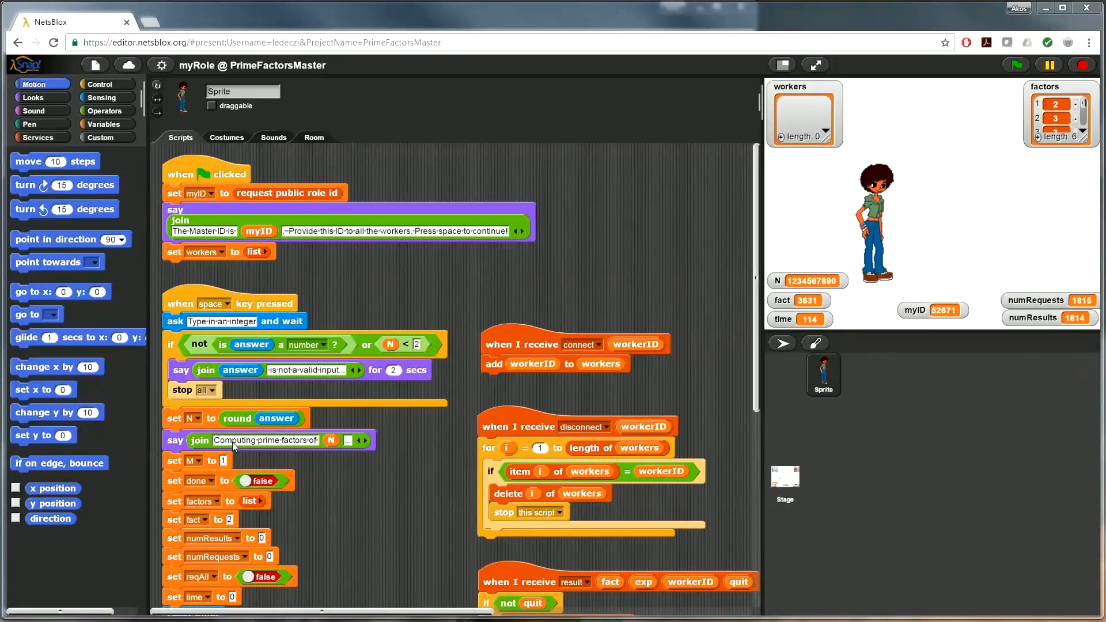
{"action": "mouse_move", "coordinate": [189, 585]}
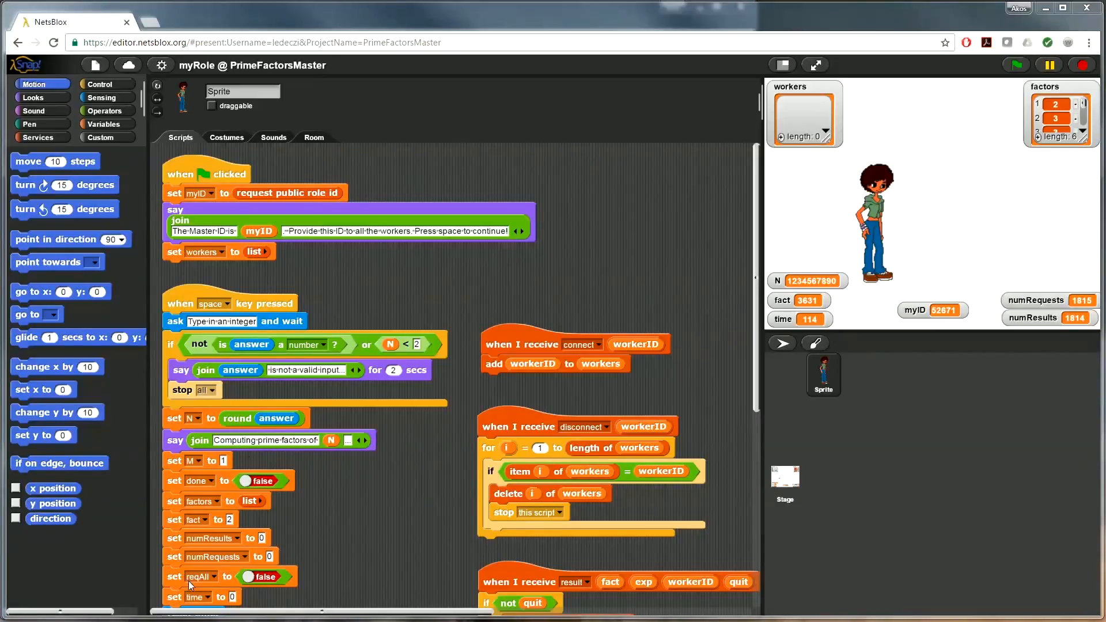
{"action": "mouse_move", "coordinate": [269, 468]}
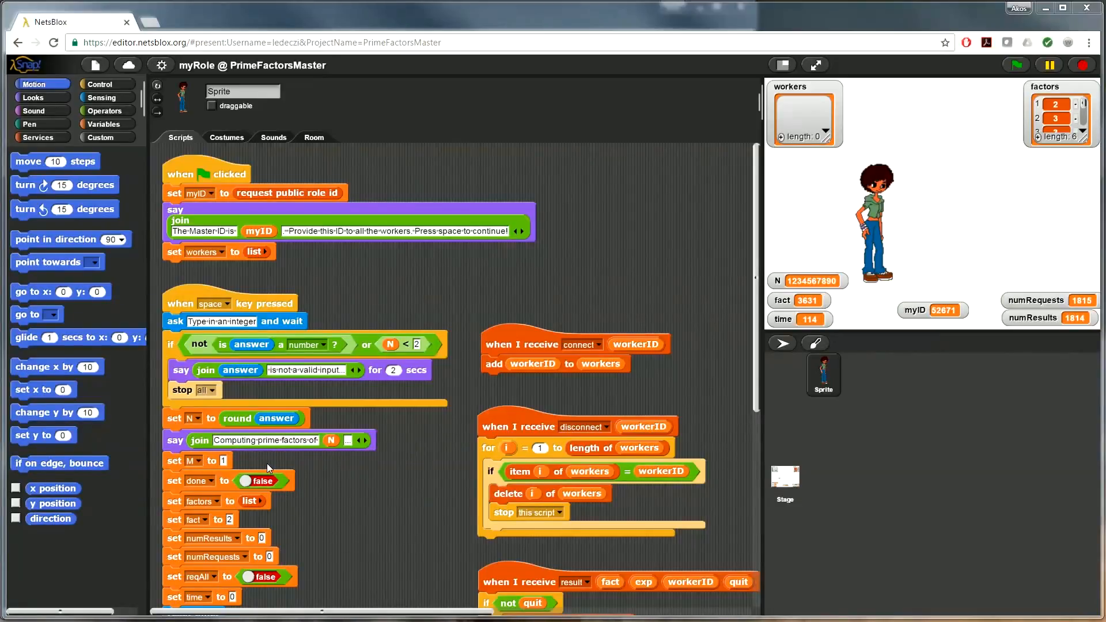
{"action": "mouse_move", "coordinate": [188, 462]}
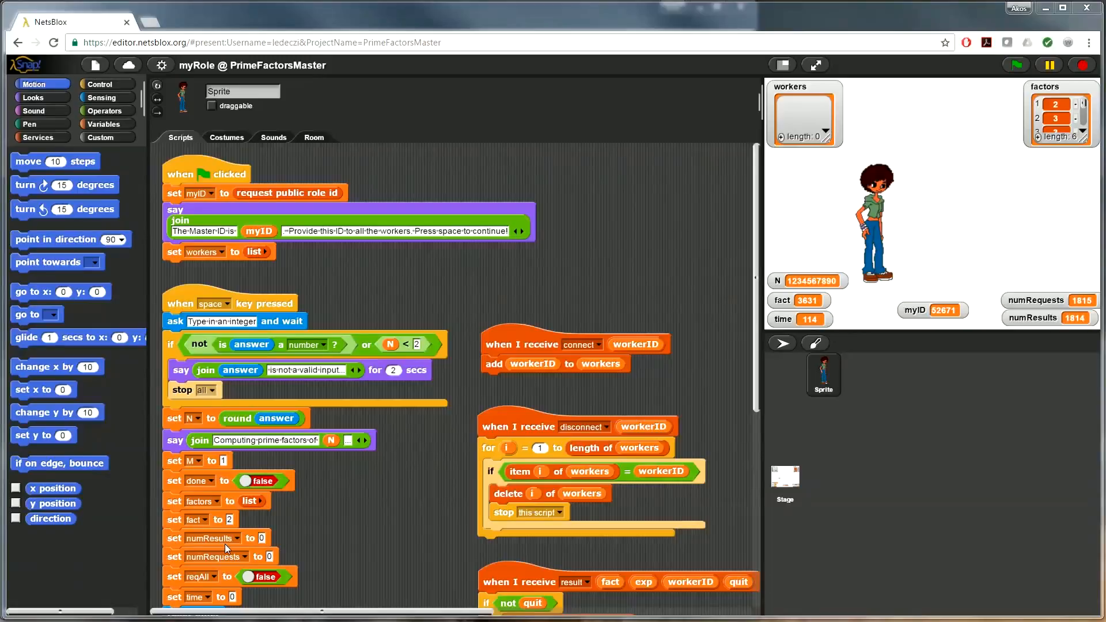
{"action": "mouse_move", "coordinate": [190, 573]}
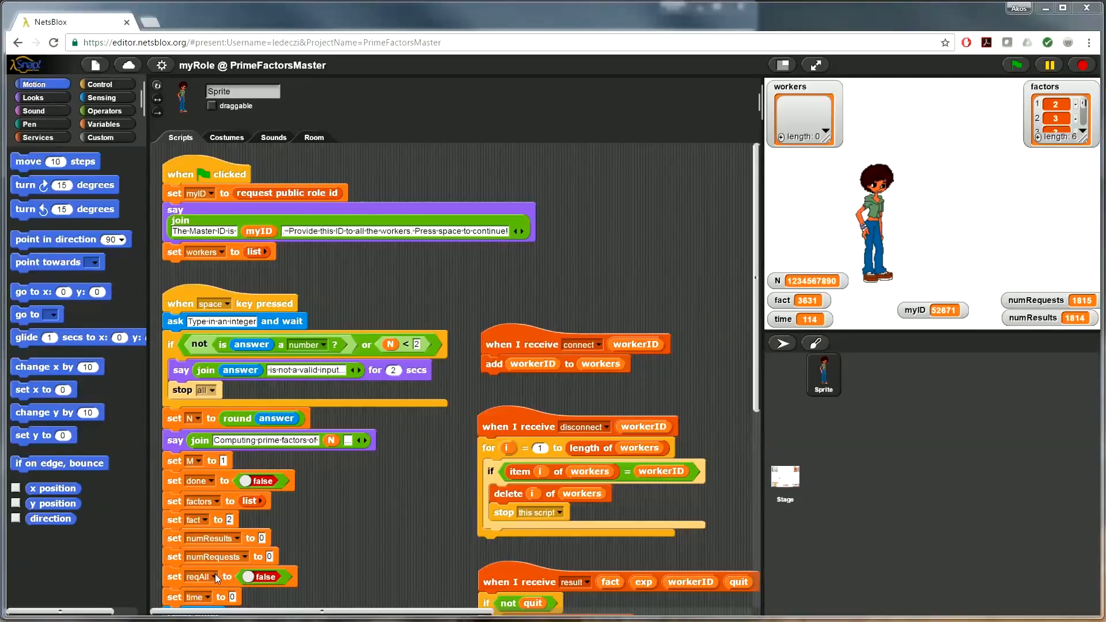
{"action": "mouse_move", "coordinate": [210, 602]}
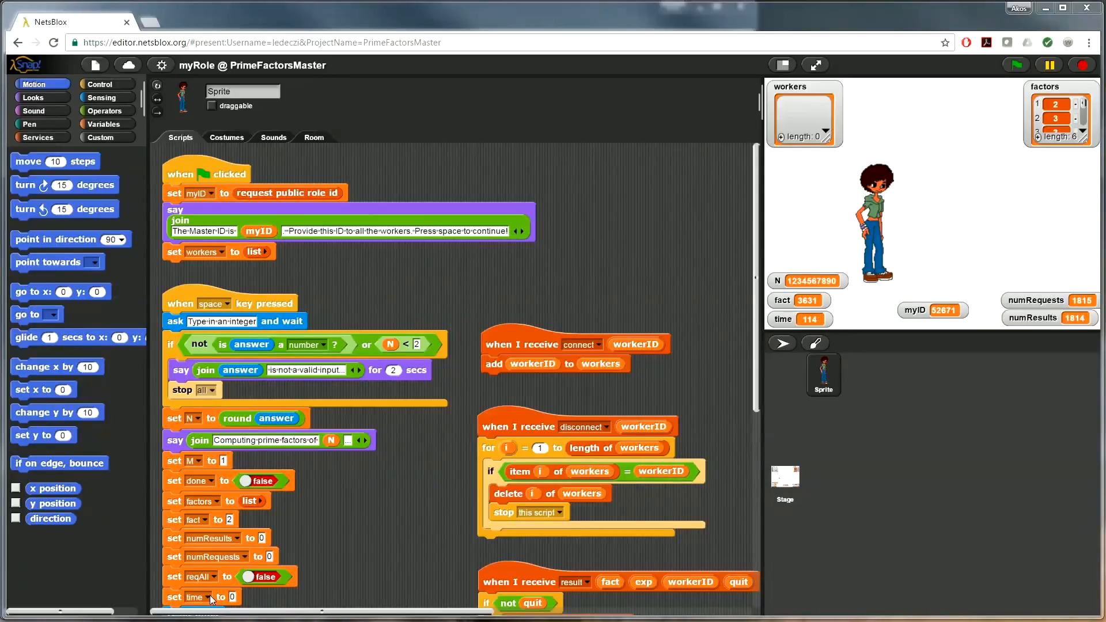
{"action": "mouse_move", "coordinate": [755, 278]}
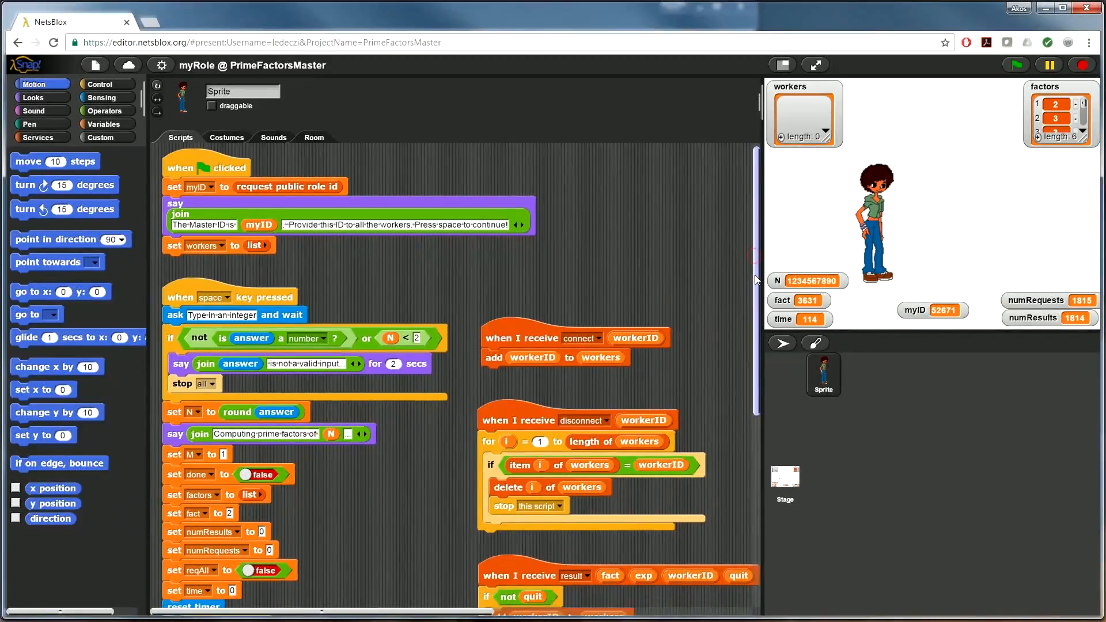
Step: Scroll to the repeat-until loop that sends 'factor' requests to workers and tallies requests
{"action": "scroll", "scroll_direction": "down", "scroll_amount": 3}
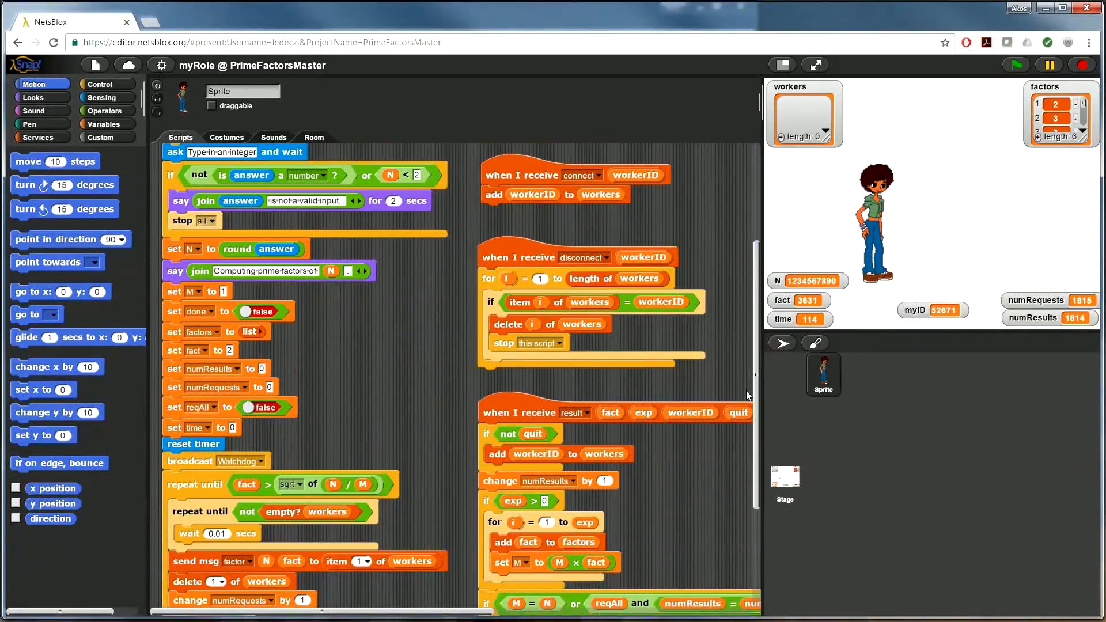
{"action": "scroll", "scroll_direction": "down", "scroll_amount": 3}
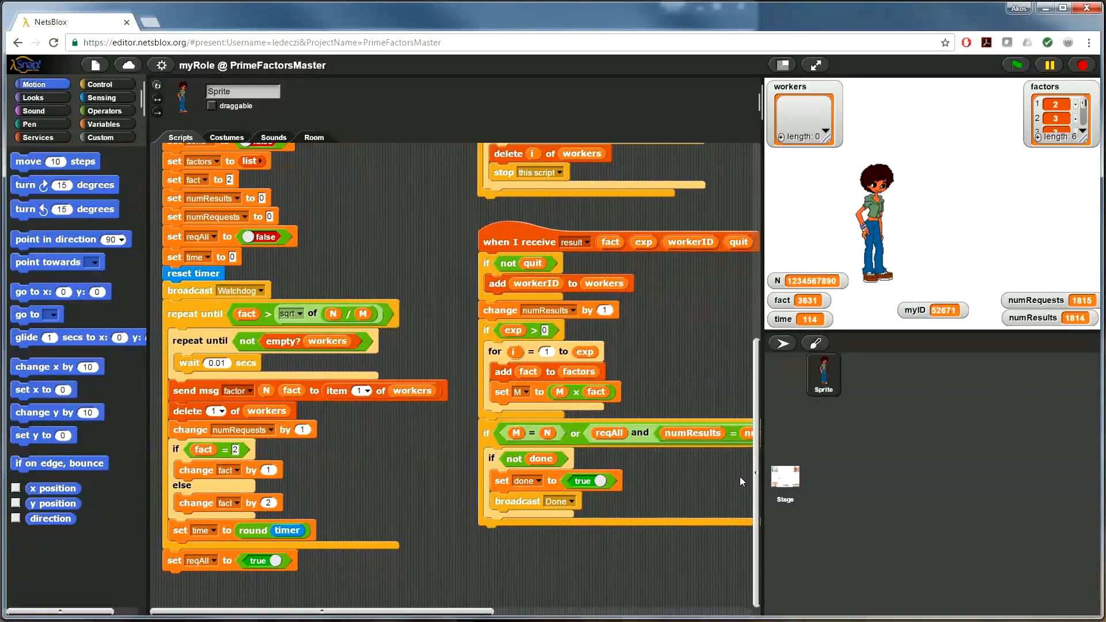
{"action": "mouse_move", "coordinate": [288, 315]}
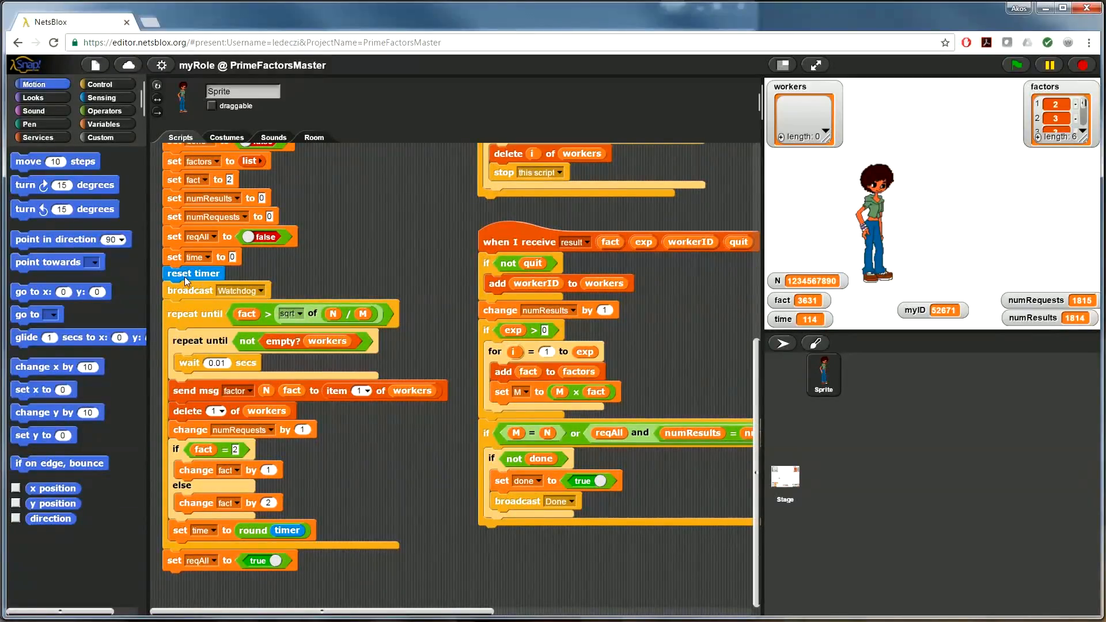
{"action": "mouse_move", "coordinate": [196, 293]}
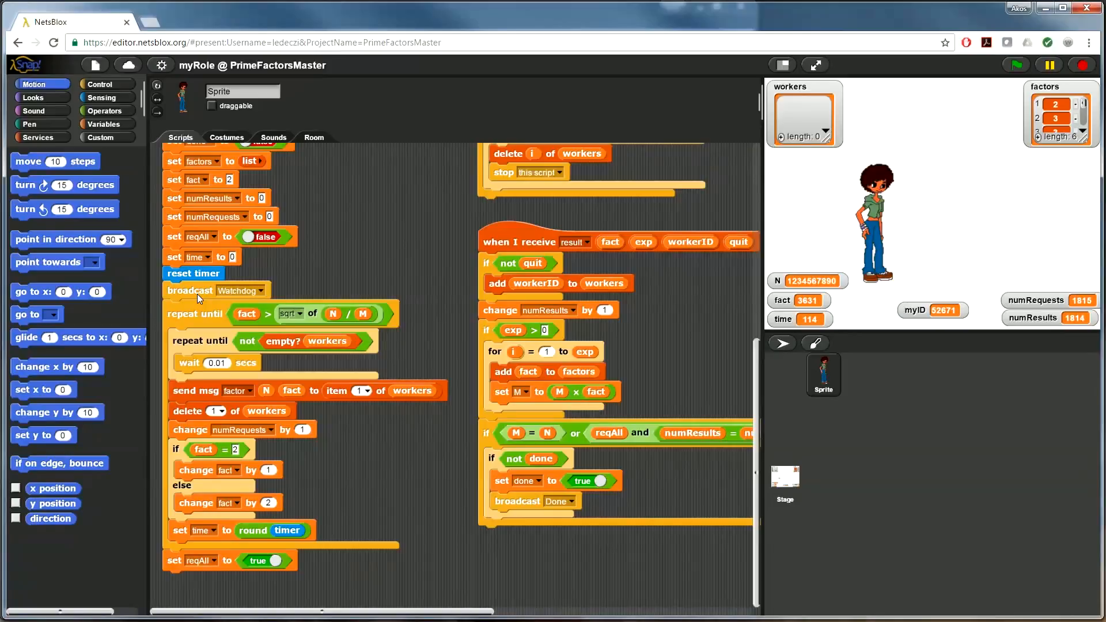
{"action": "mouse_move", "coordinate": [378, 404]}
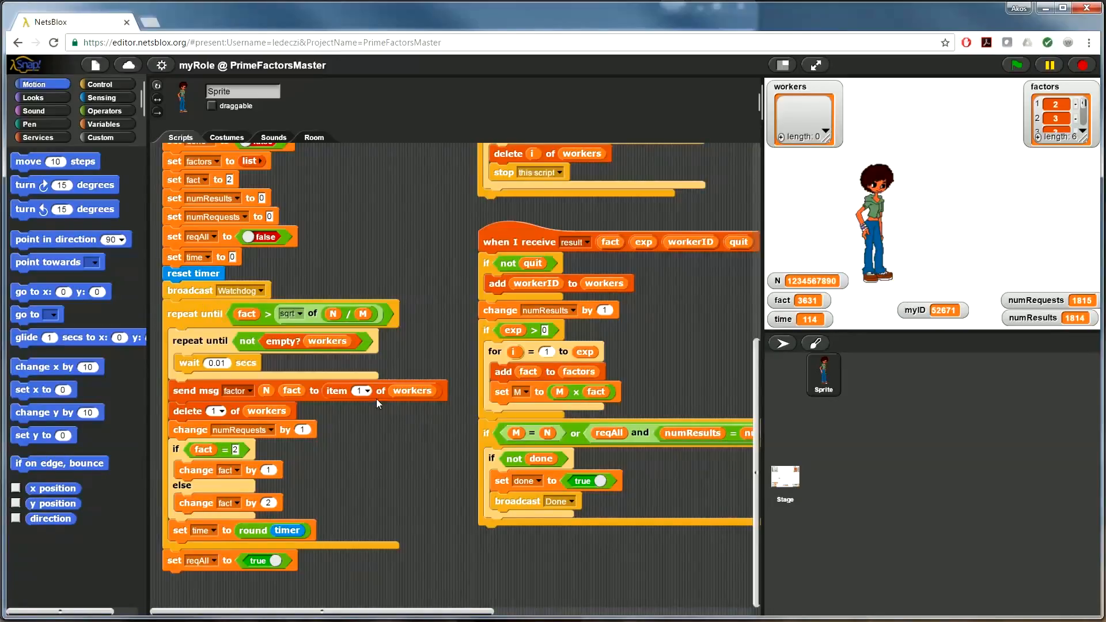
{"action": "mouse_move", "coordinate": [326, 277]}
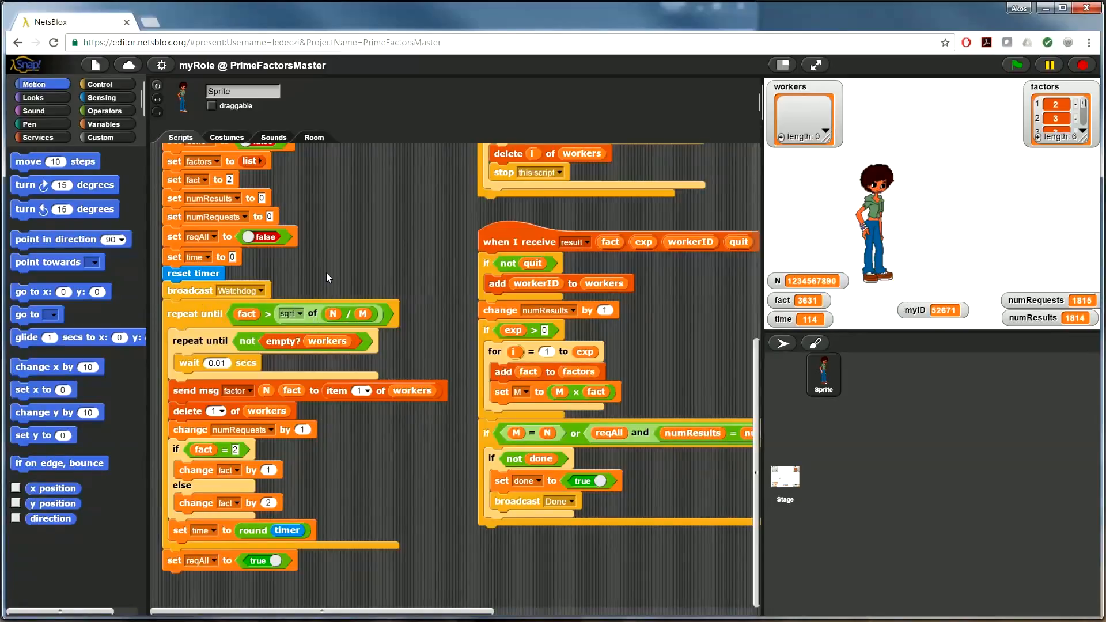
{"action": "mouse_move", "coordinate": [232, 309]}
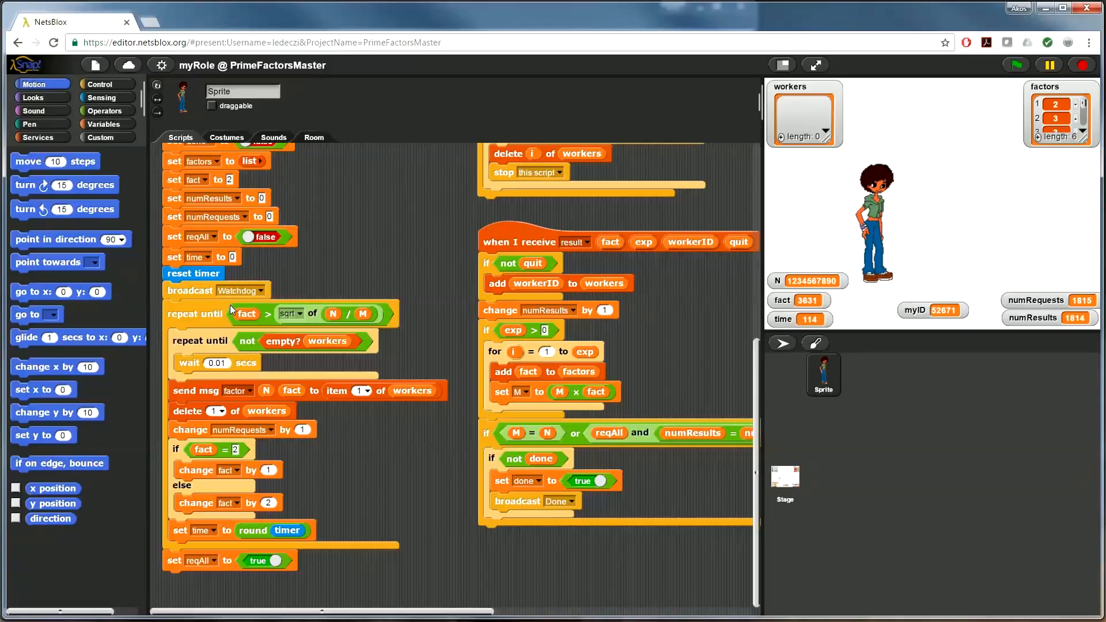
{"action": "mouse_move", "coordinate": [200, 313]}
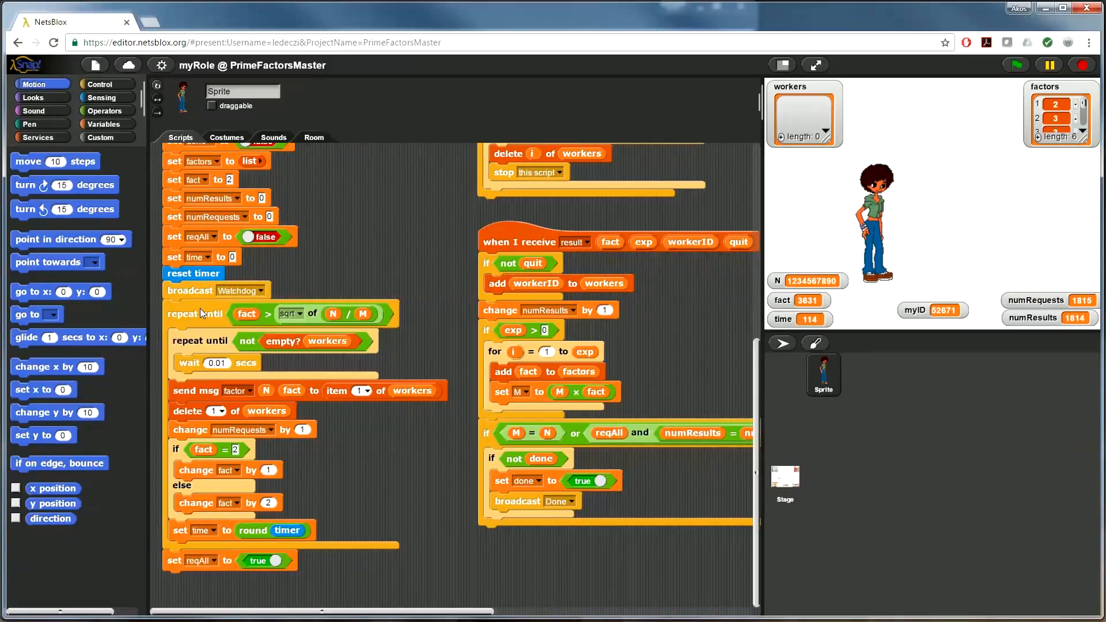
{"action": "mouse_move", "coordinate": [256, 316]}
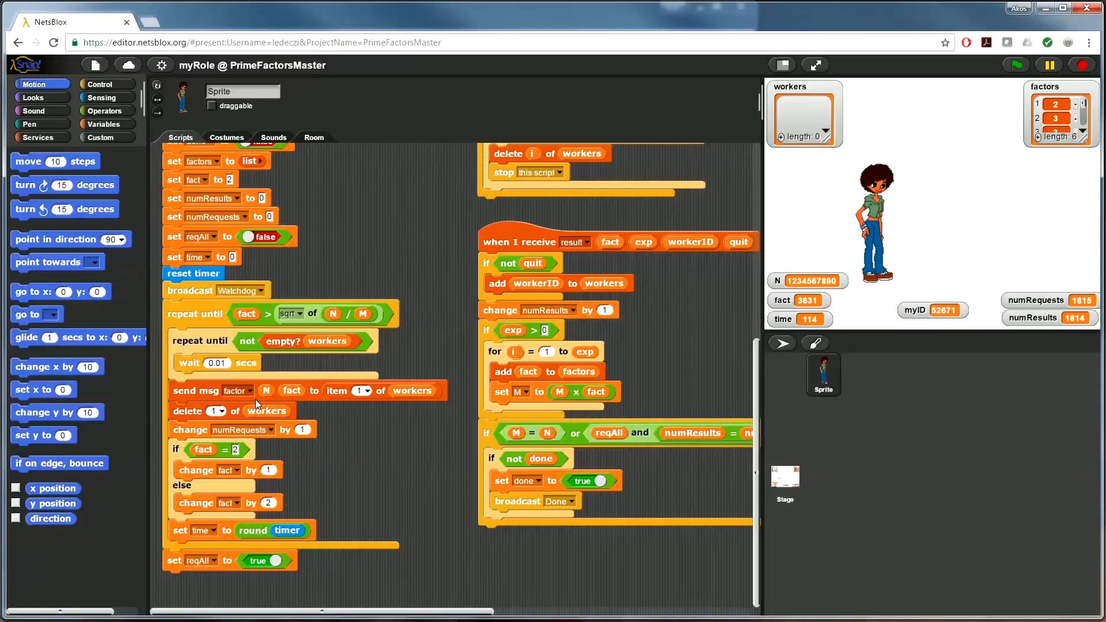
{"action": "mouse_move", "coordinate": [346, 405]}
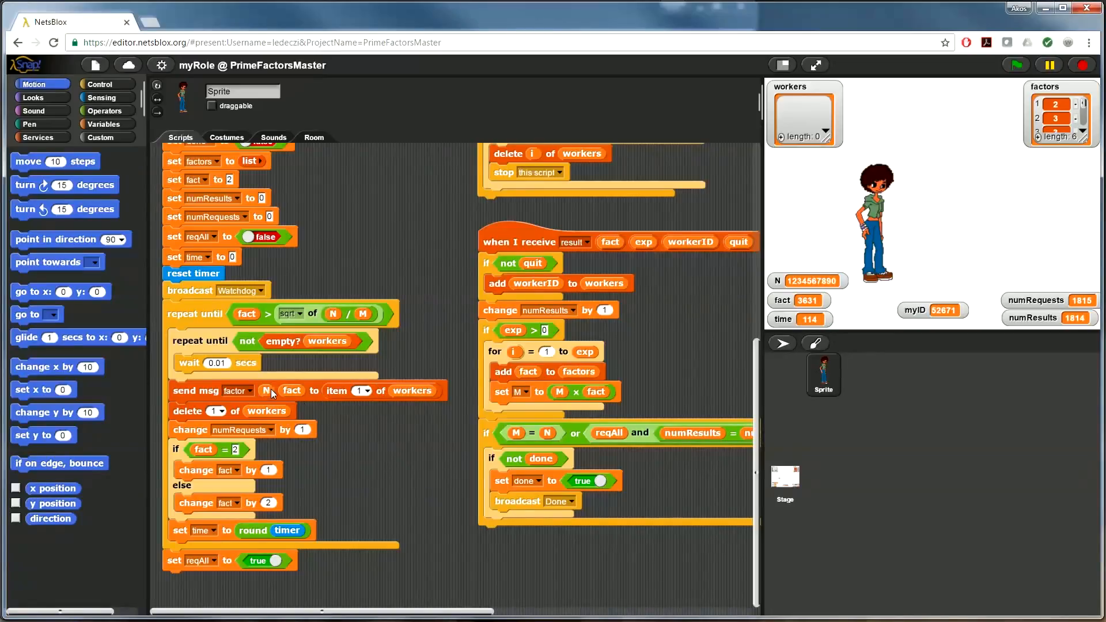
{"action": "mouse_move", "coordinate": [266, 393]}
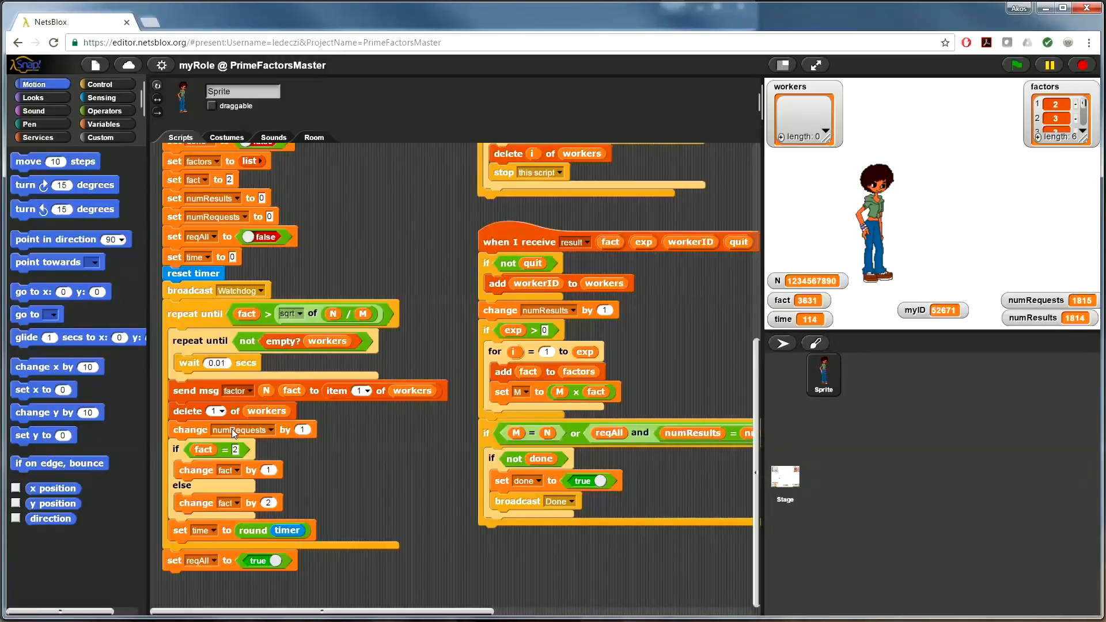
{"action": "mouse_move", "coordinate": [206, 445]}
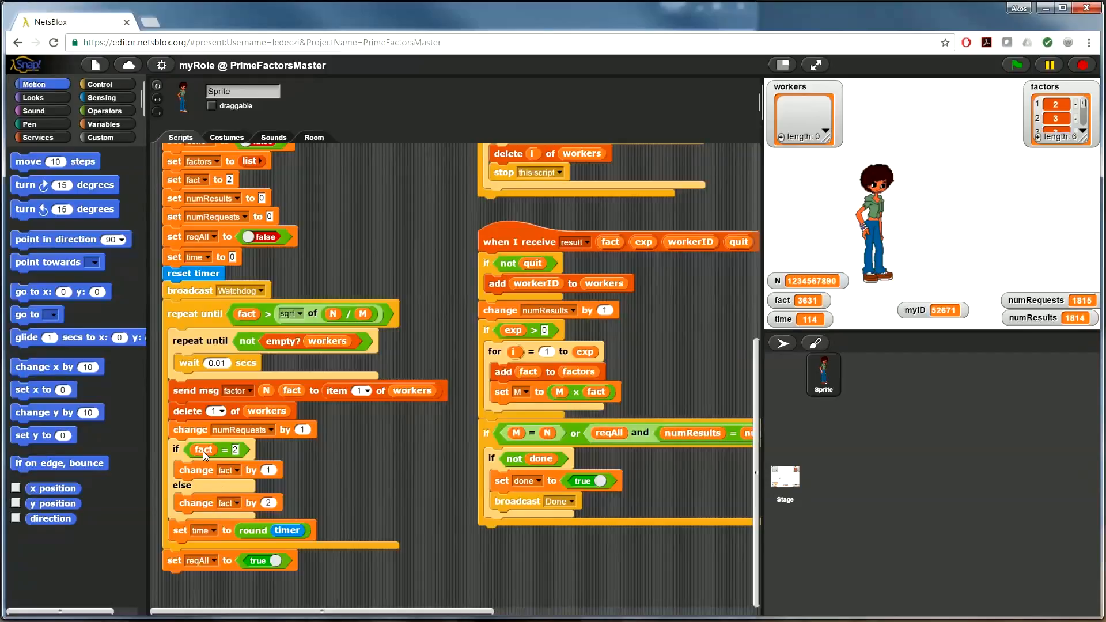
{"action": "mouse_move", "coordinate": [233, 459]}
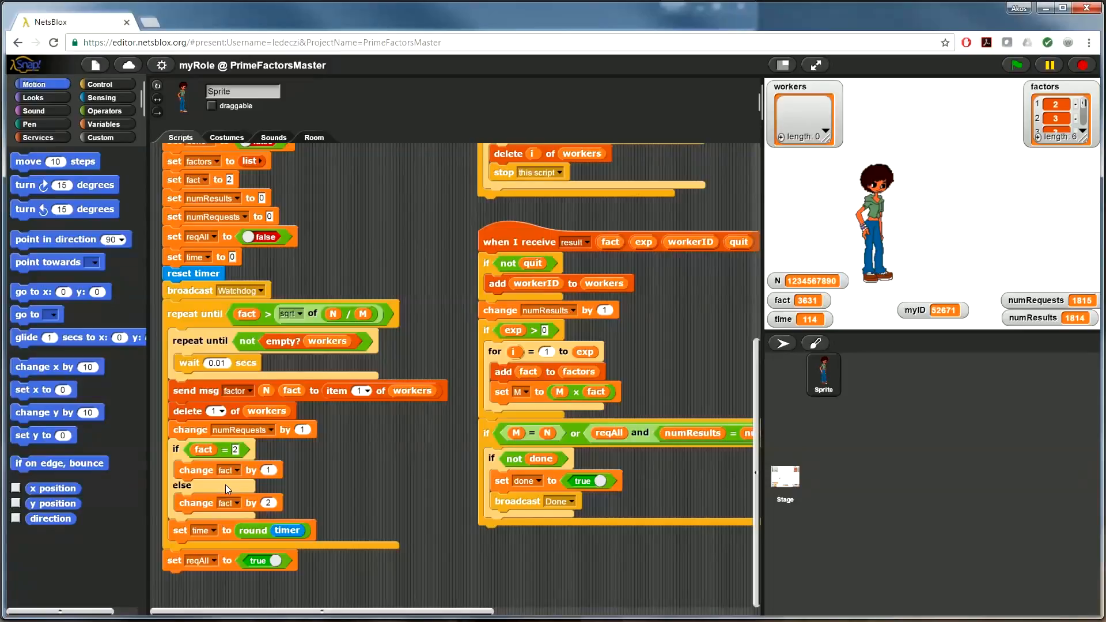
{"action": "mouse_move", "coordinate": [199, 545]}
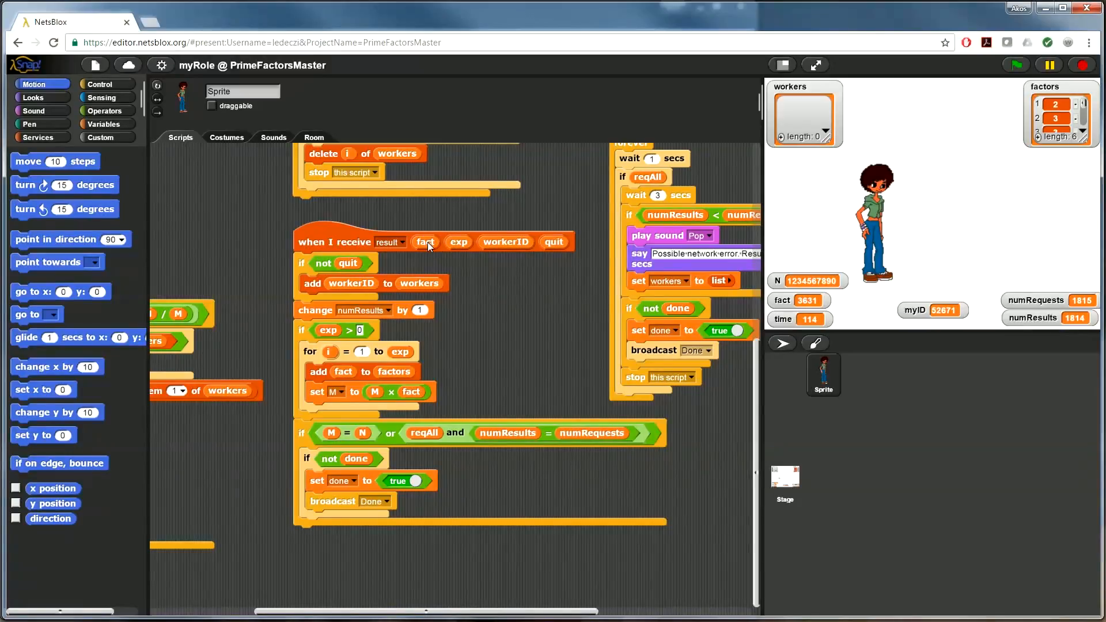
{"action": "mouse_move", "coordinate": [494, 236]}
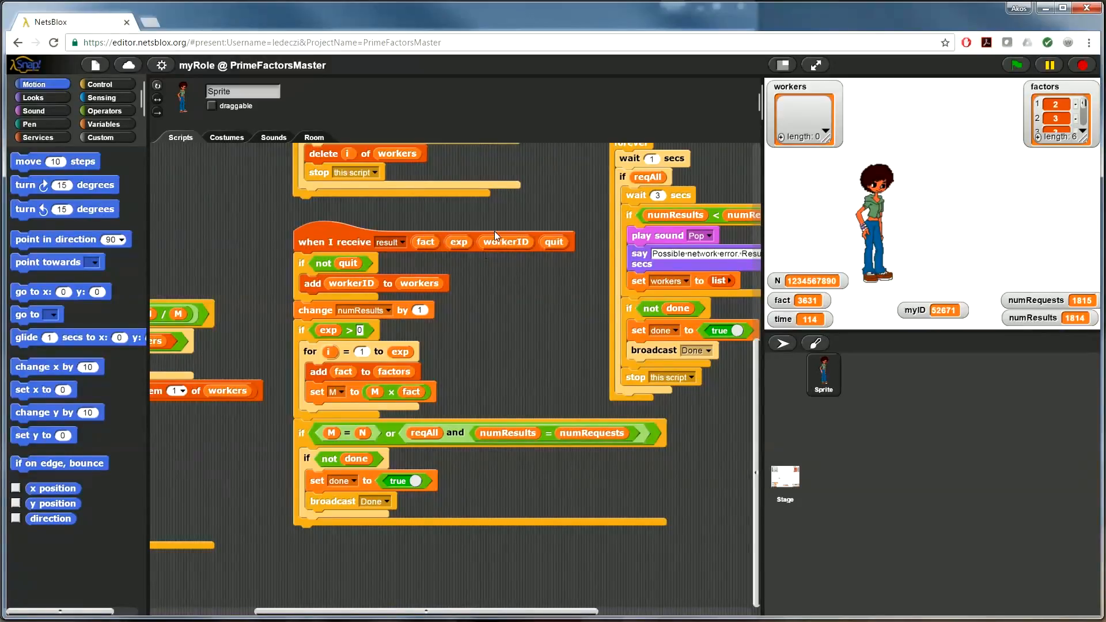
{"action": "mouse_move", "coordinate": [557, 252]}
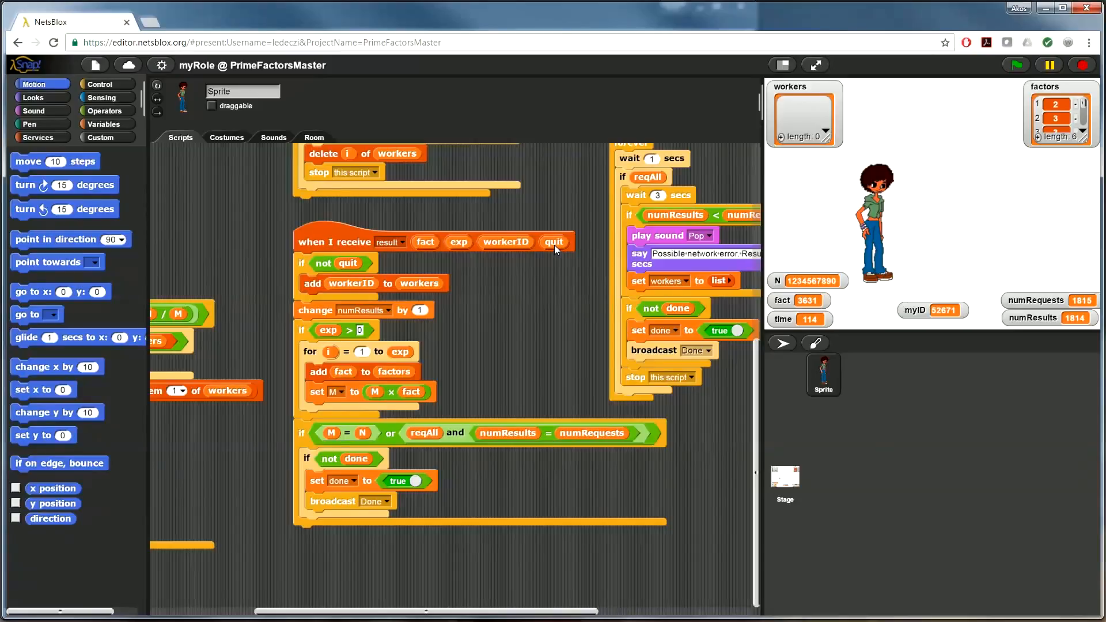
{"action": "mouse_move", "coordinate": [346, 271]}
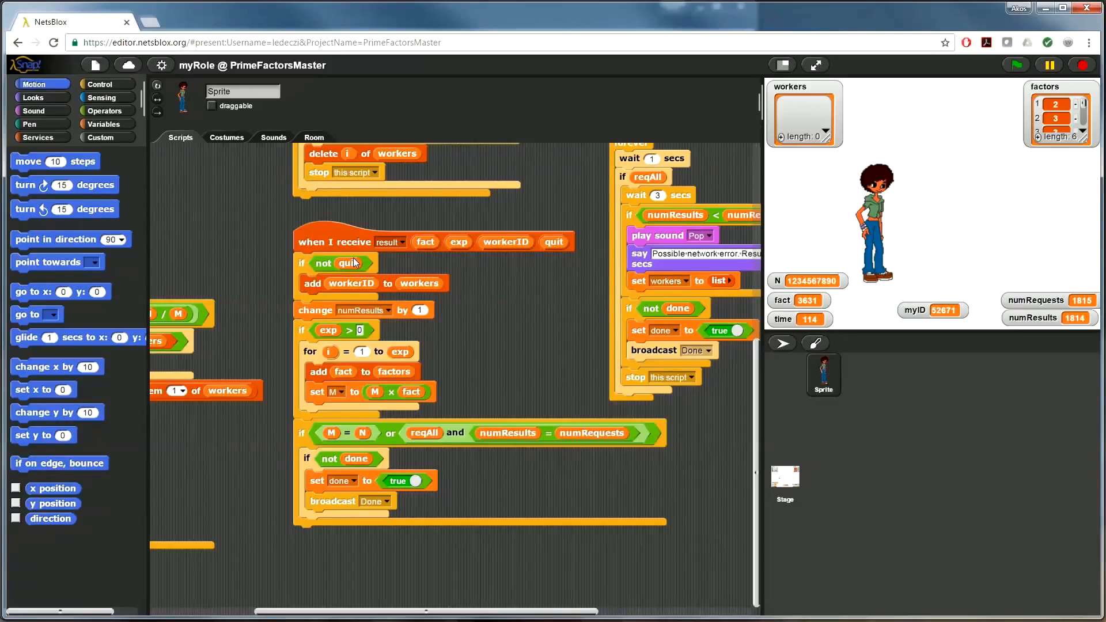
{"action": "mouse_move", "coordinate": [389, 293]}
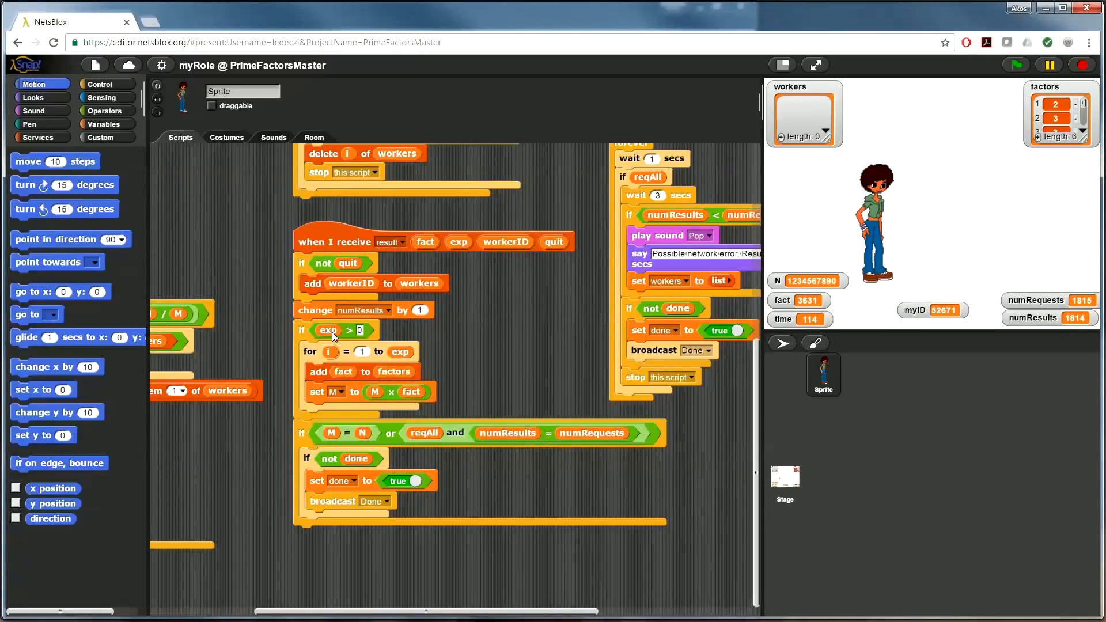
{"action": "mouse_move", "coordinate": [336, 395]}
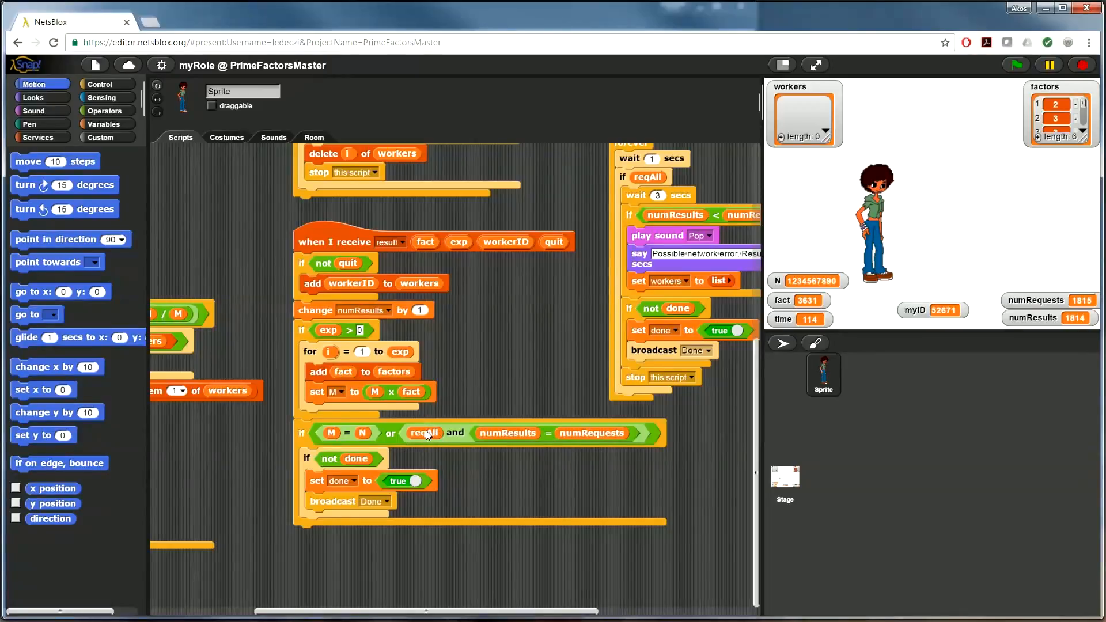
{"action": "mouse_move", "coordinate": [525, 435]}
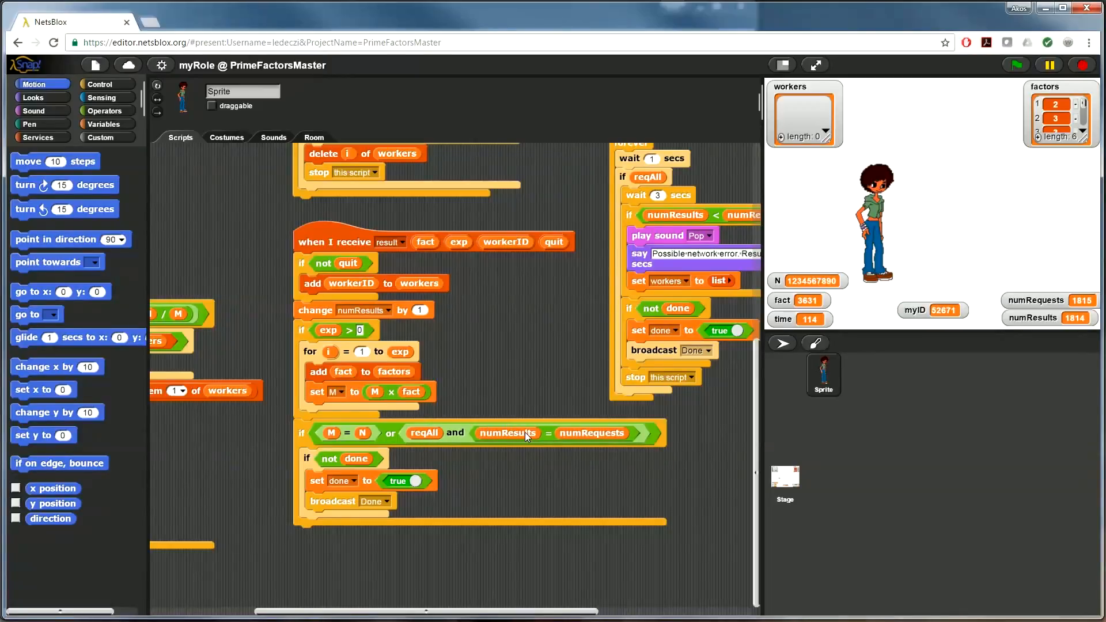
{"action": "mouse_move", "coordinate": [582, 436]}
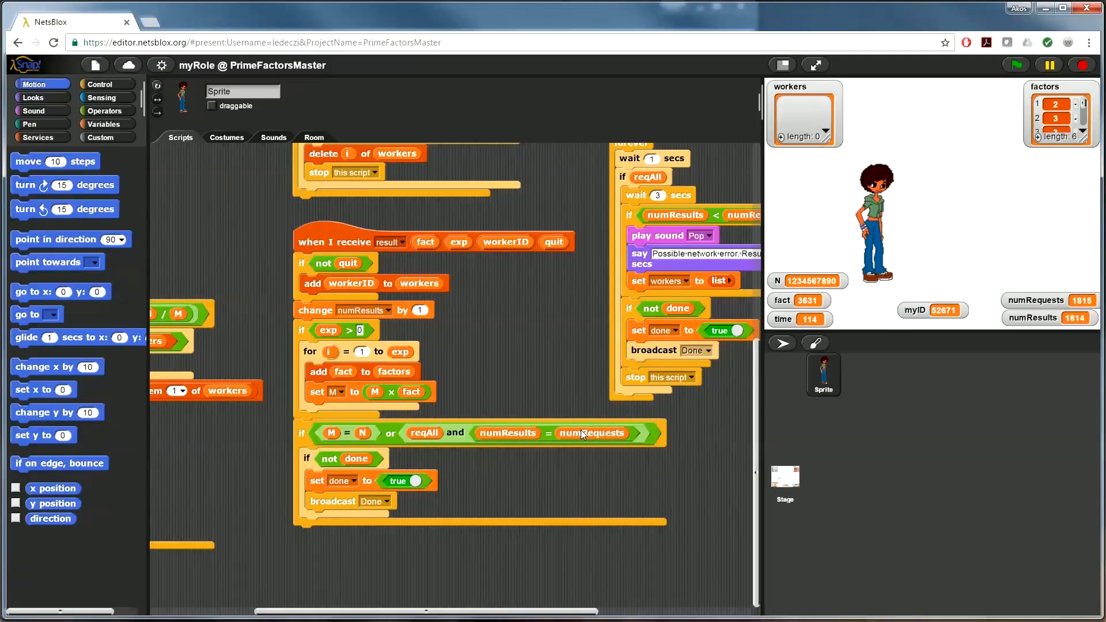
{"action": "mouse_move", "coordinate": [312, 495]}
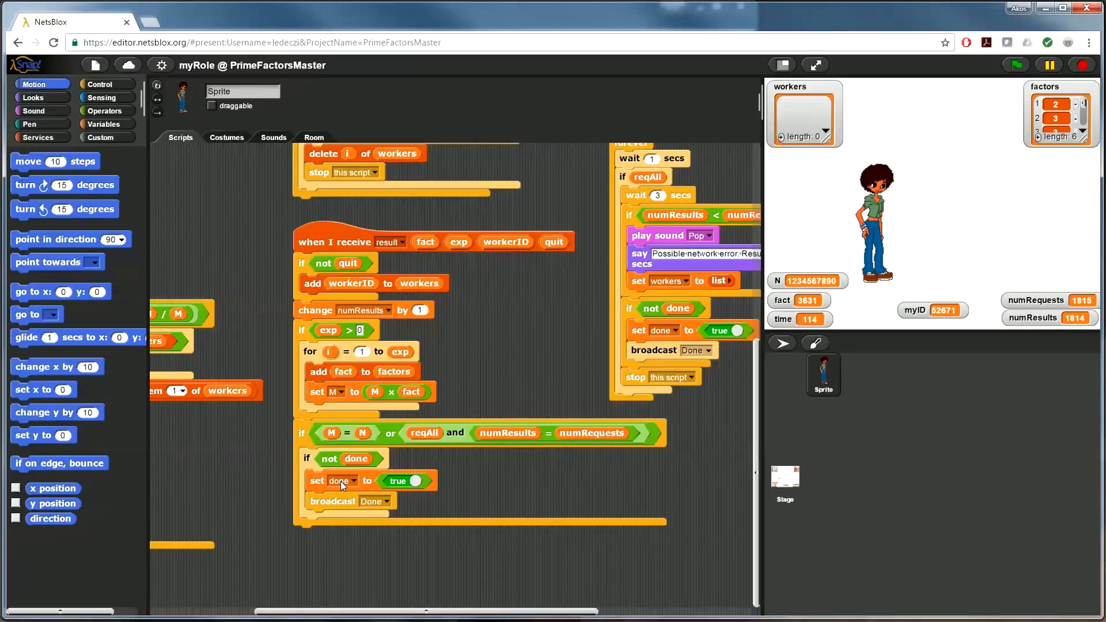
{"action": "mouse_move", "coordinate": [339, 366]}
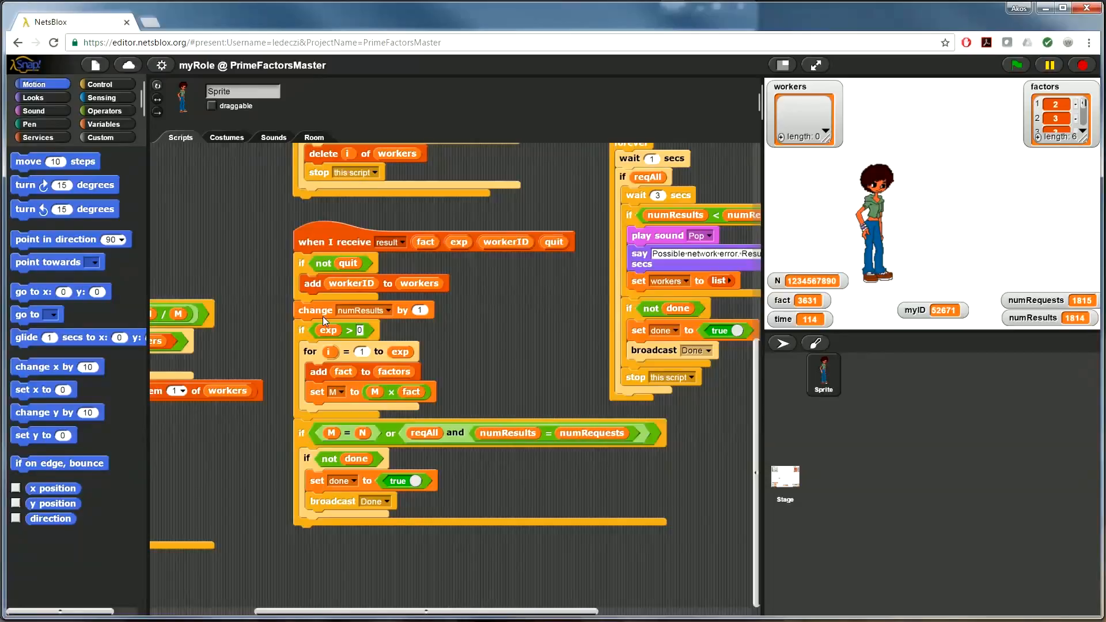
{"action": "mouse_move", "coordinate": [356, 505]}
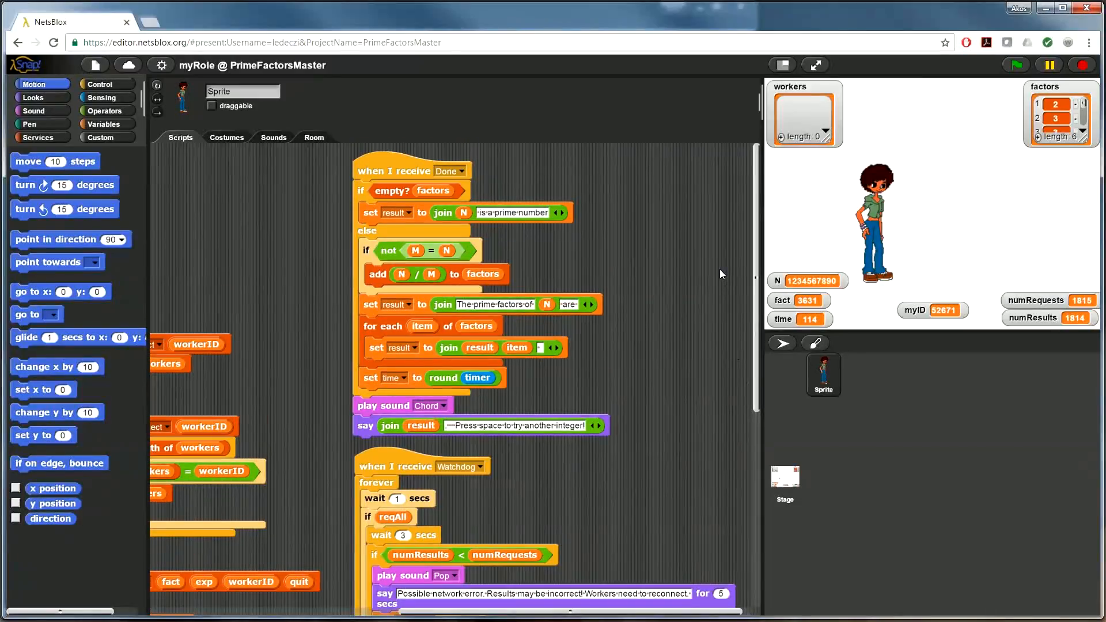
{"action": "mouse_move", "coordinate": [469, 256]}
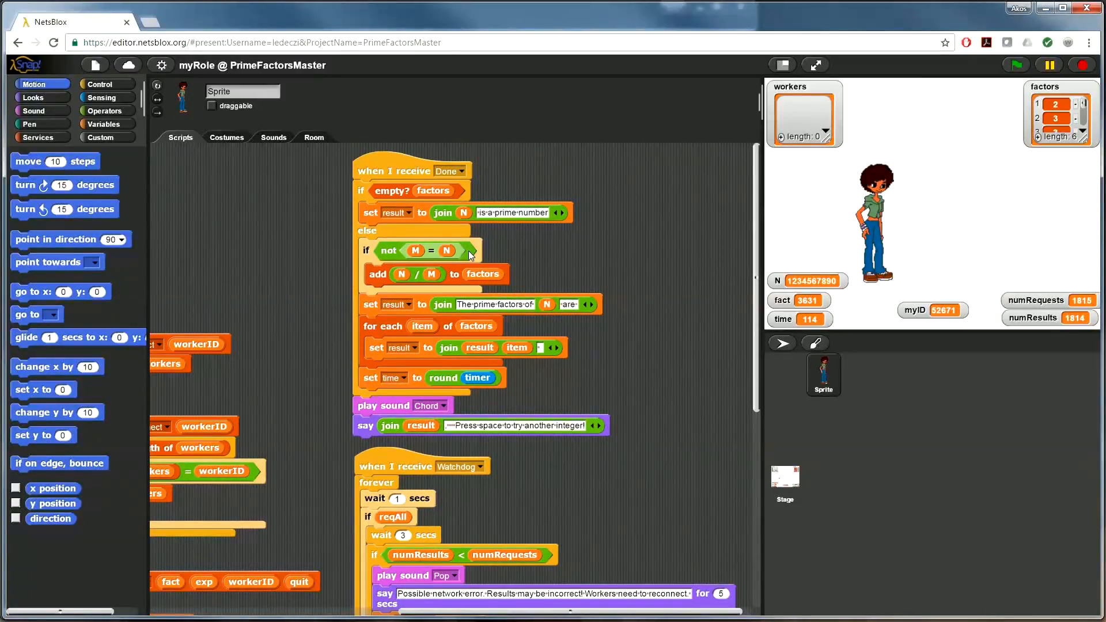
{"action": "mouse_move", "coordinate": [420, 200]}
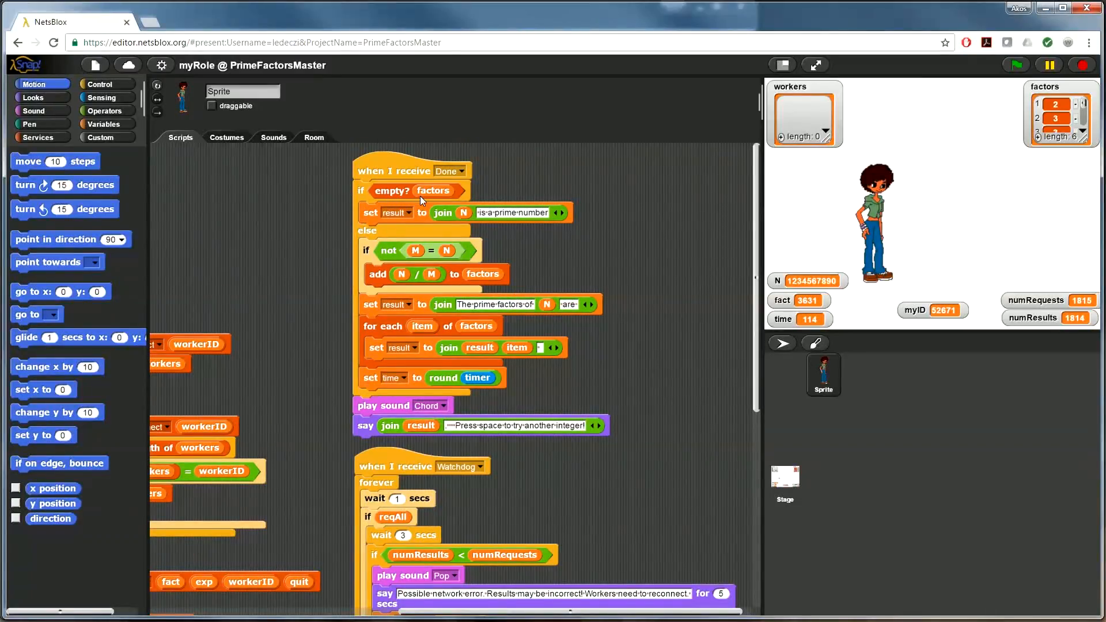
{"action": "mouse_move", "coordinate": [532, 220]}
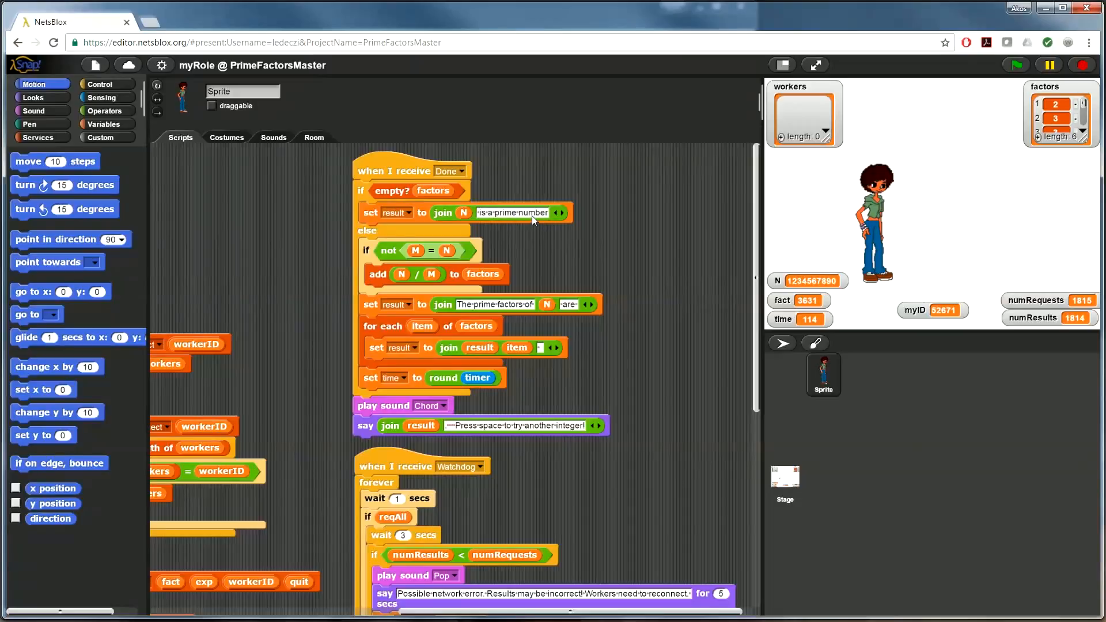
{"action": "mouse_move", "coordinate": [409, 250]}
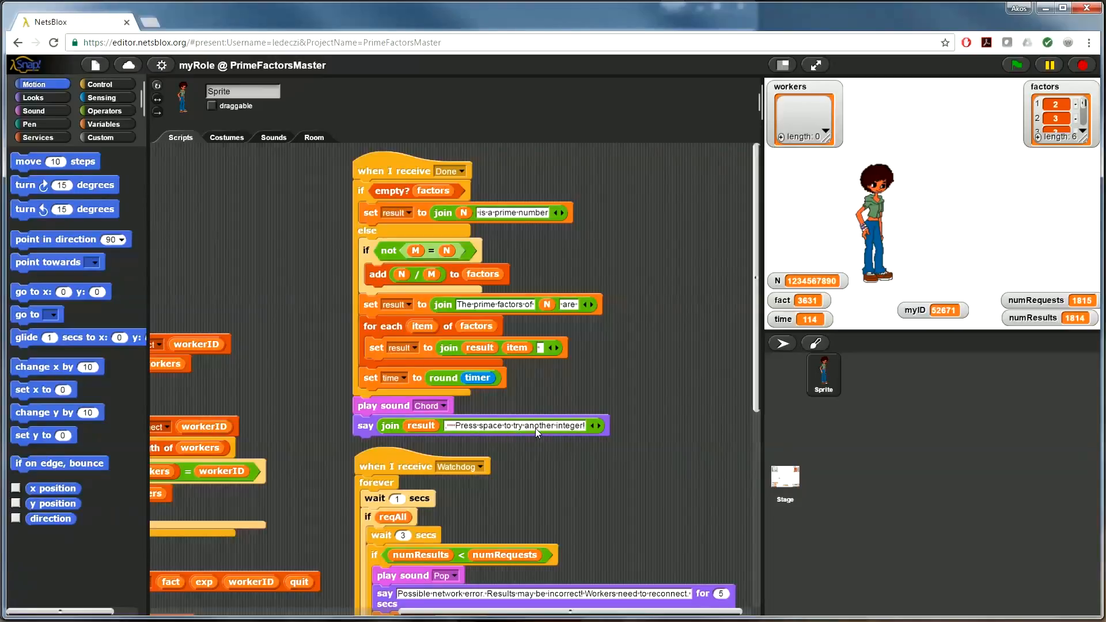
{"action": "mouse_move", "coordinate": [705, 372]}
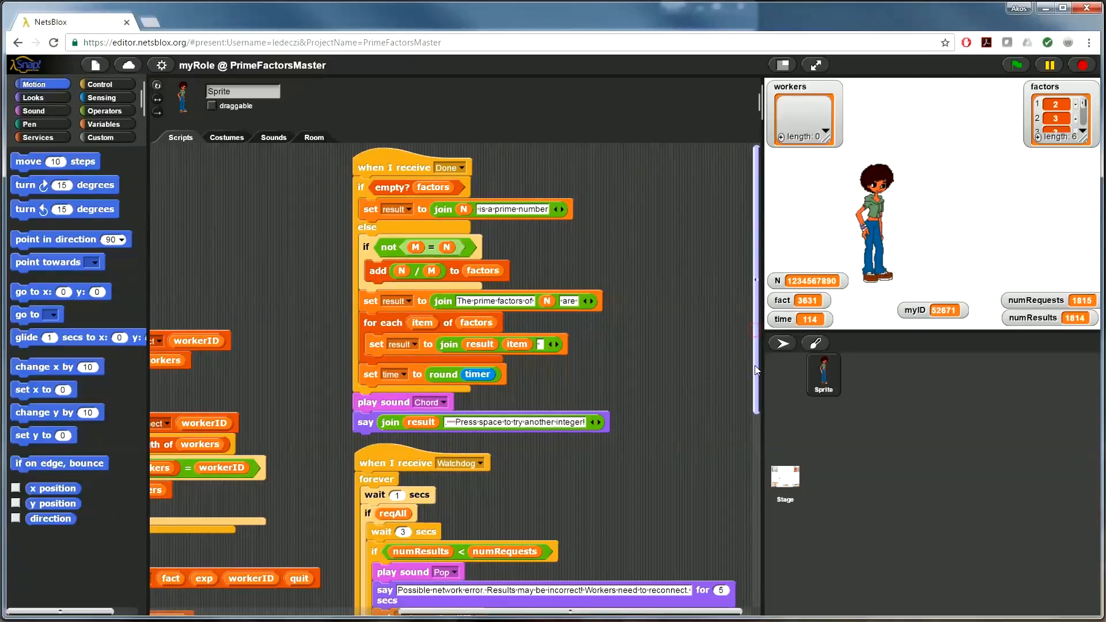
Step: Scroll to the 'when I receive Watchdog' script with its possible-network-error message
{"action": "scroll", "scroll_direction": "down", "scroll_amount": 3}
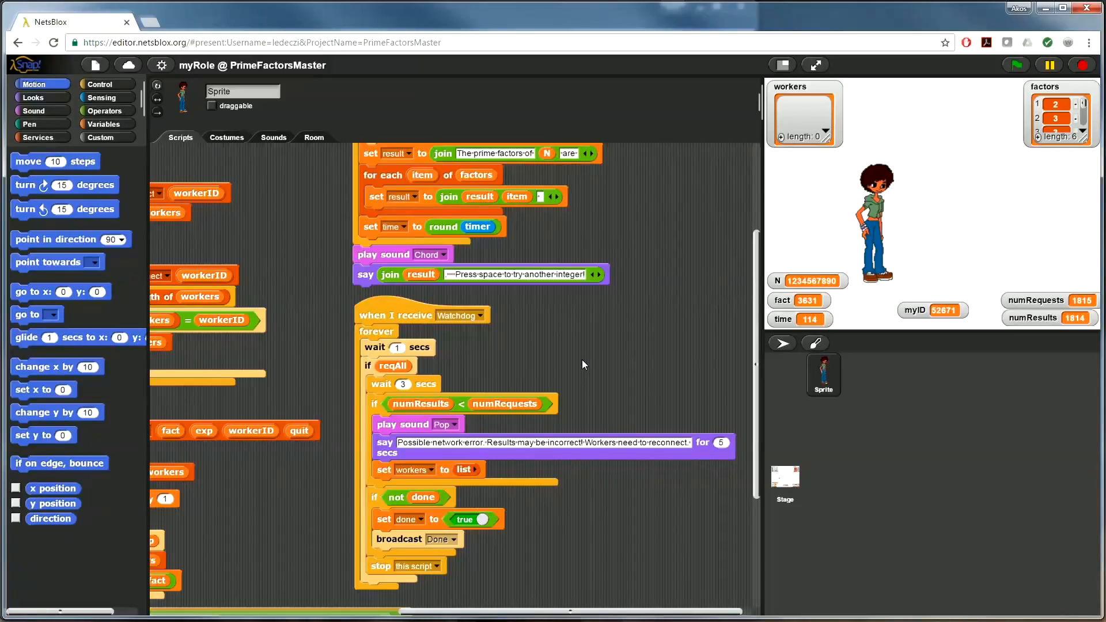
{"action": "mouse_move", "coordinate": [419, 350]}
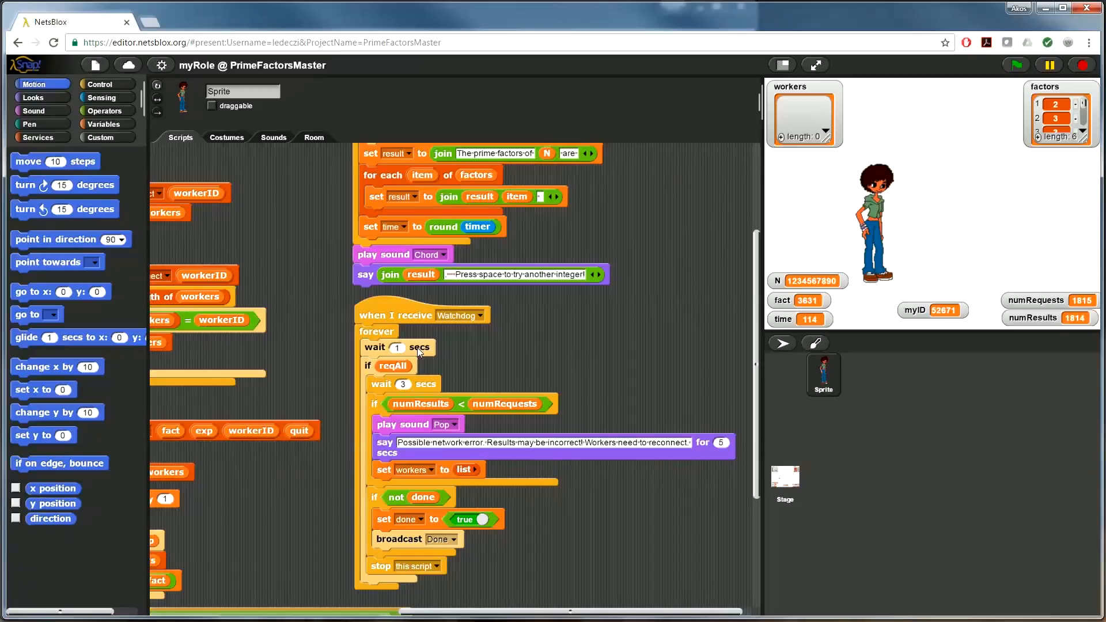
{"action": "mouse_move", "coordinate": [534, 359]}
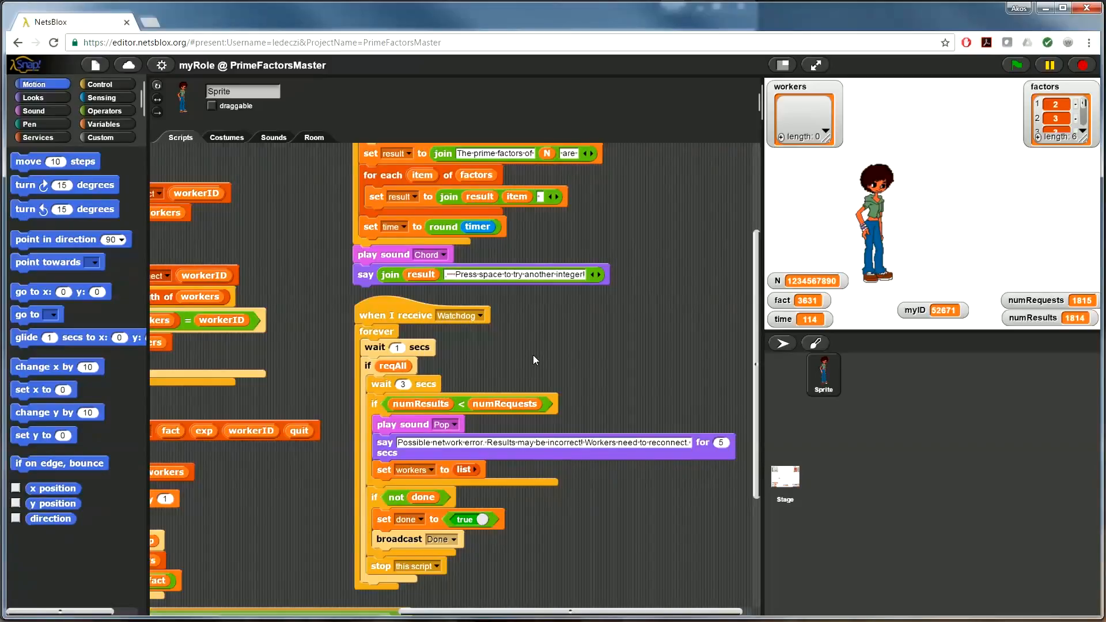
{"action": "mouse_move", "coordinate": [355, 516]}
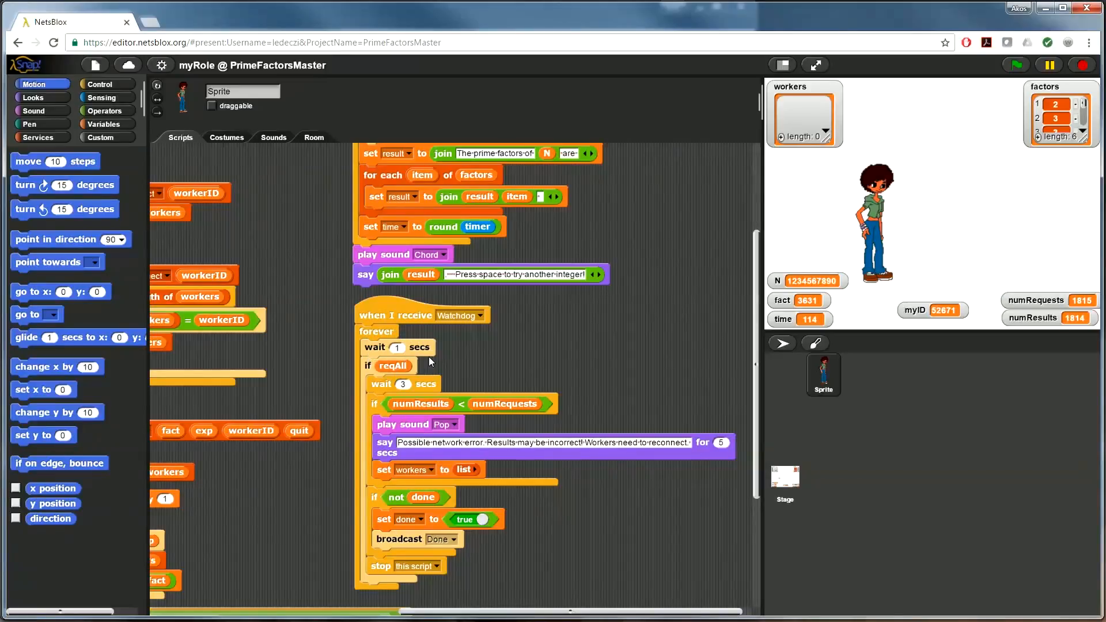
{"action": "mouse_move", "coordinate": [395, 365]}
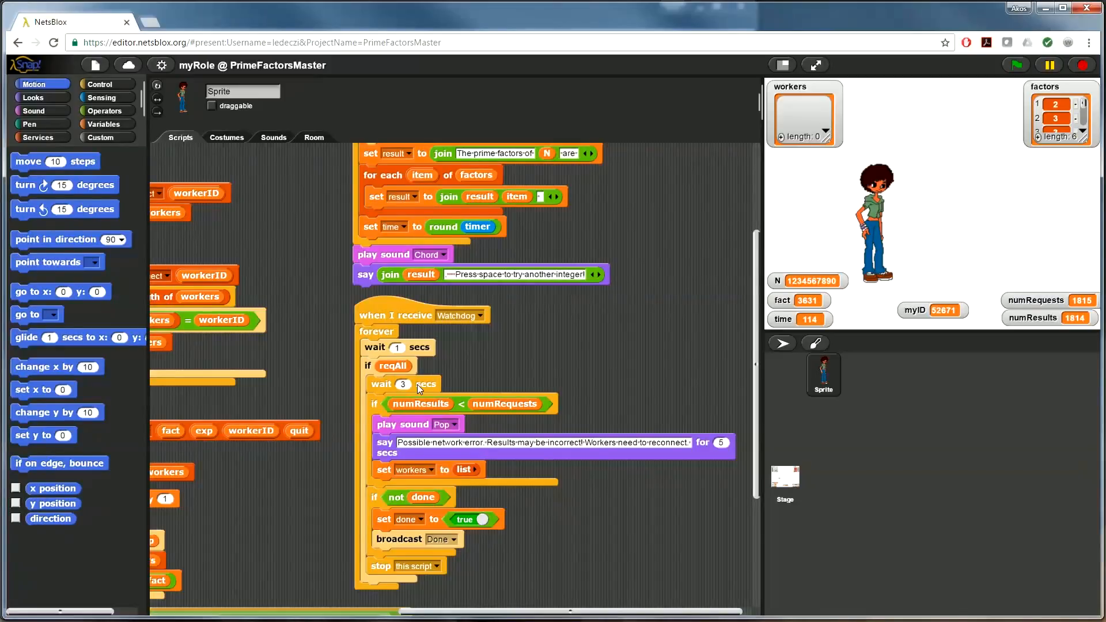
{"action": "mouse_move", "coordinate": [441, 403]}
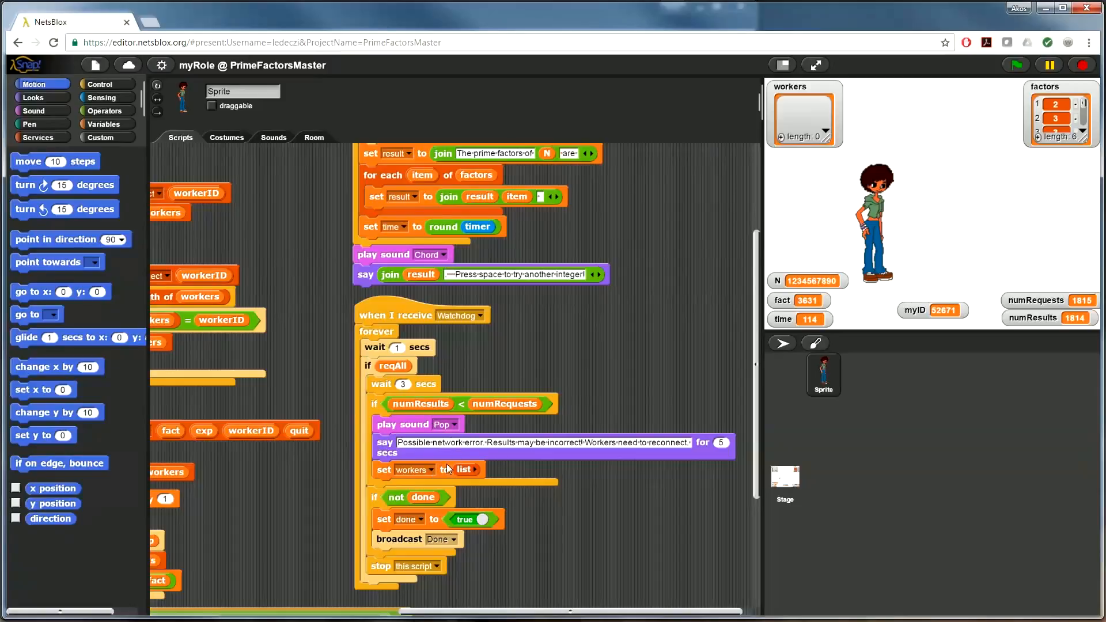
{"action": "mouse_move", "coordinate": [407, 522]}
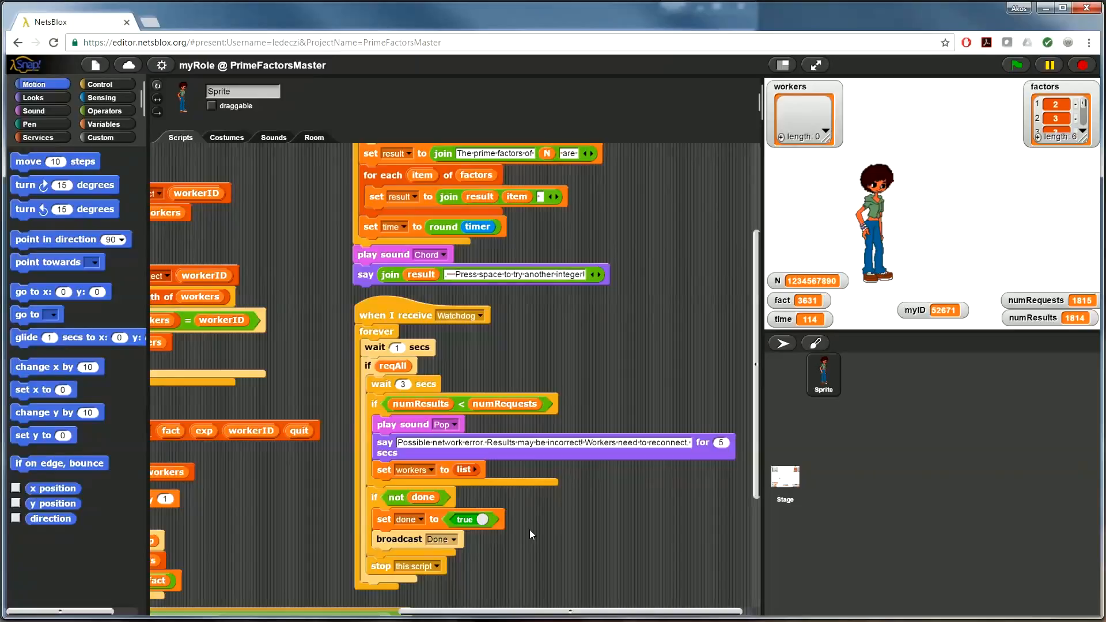
{"action": "mouse_move", "coordinate": [588, 523]}
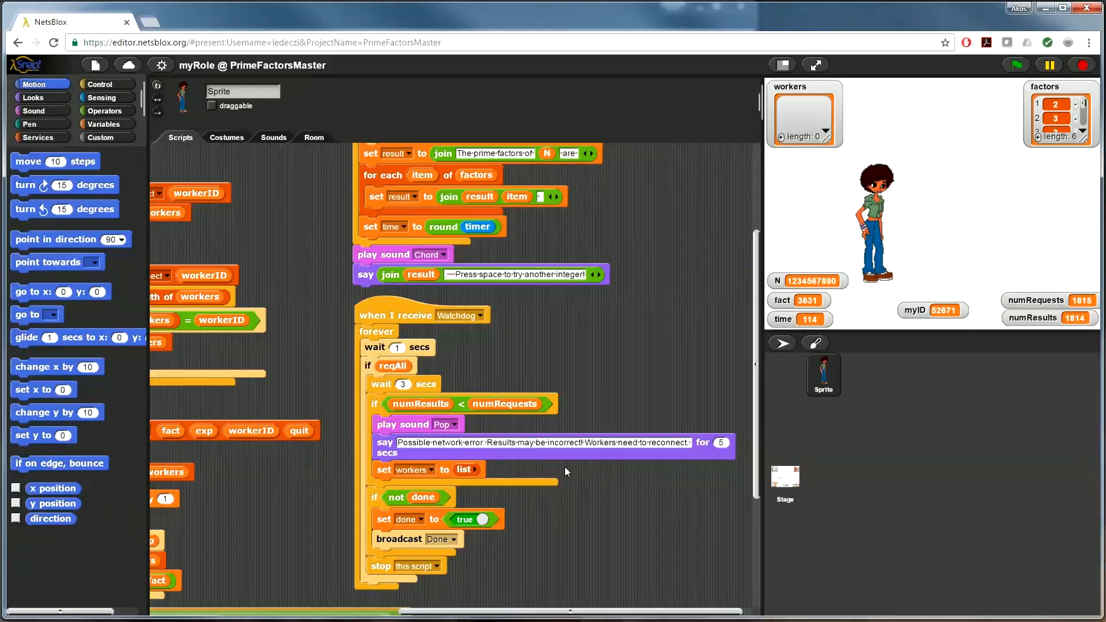
{"action": "mouse_move", "coordinate": [556, 465]}
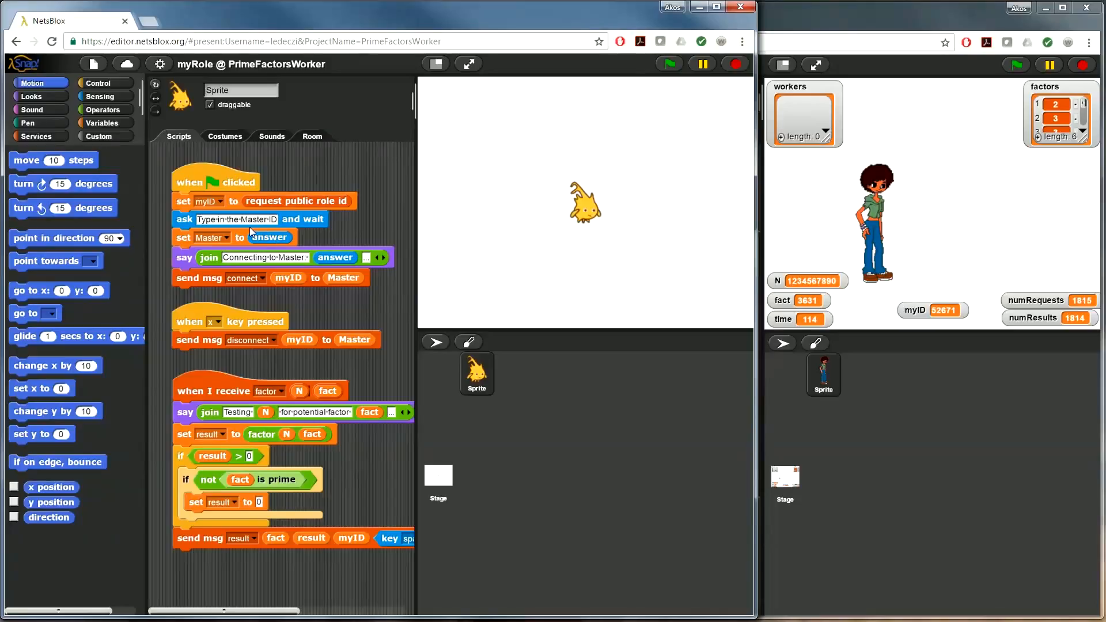
{"action": "mouse_move", "coordinate": [339, 287]}
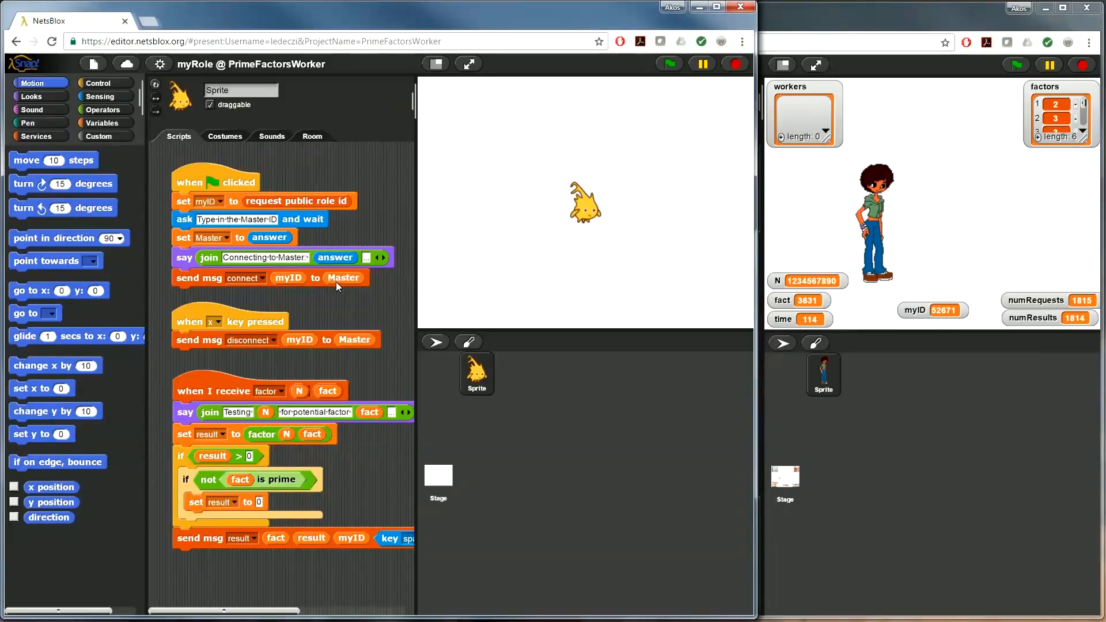
{"action": "mouse_move", "coordinate": [203, 337]}
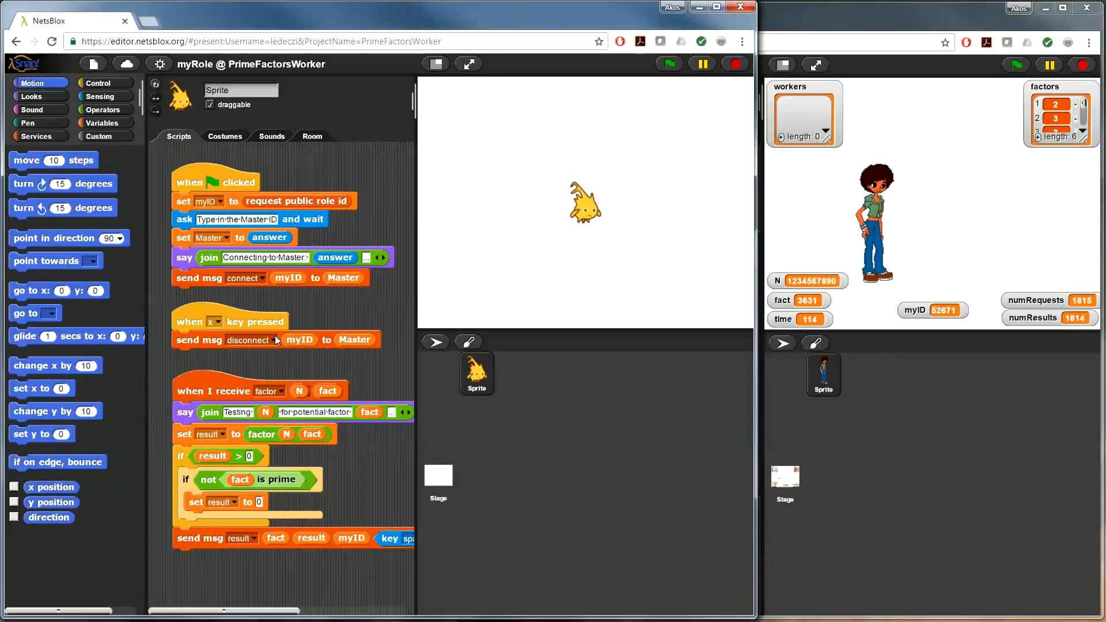
{"action": "mouse_move", "coordinate": [212, 516]}
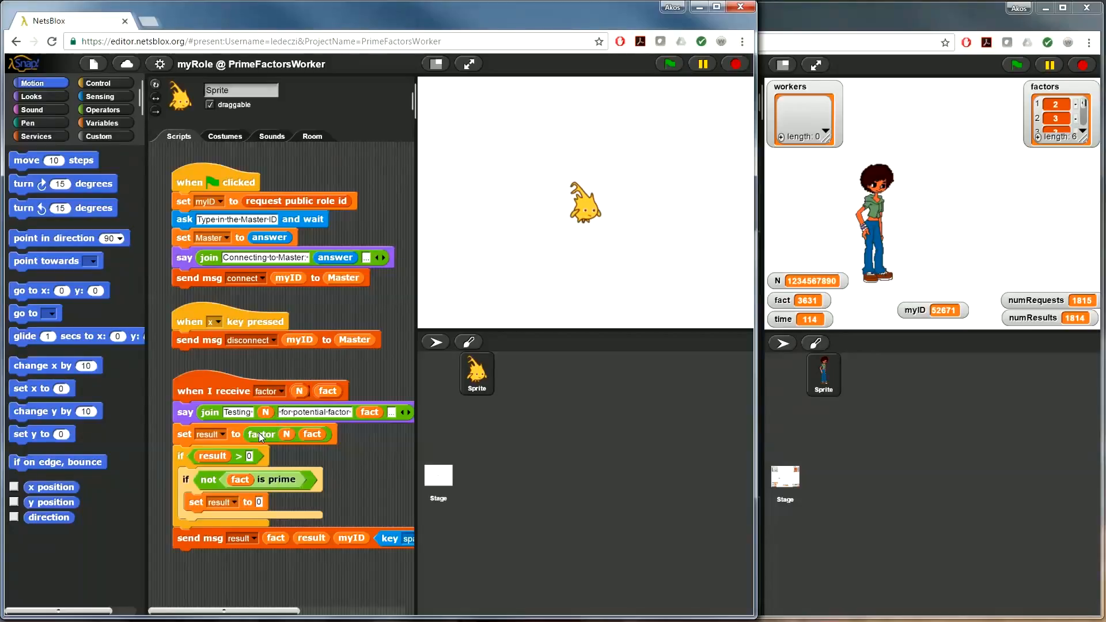
{"action": "right_click", "coordinate": [263, 435]}
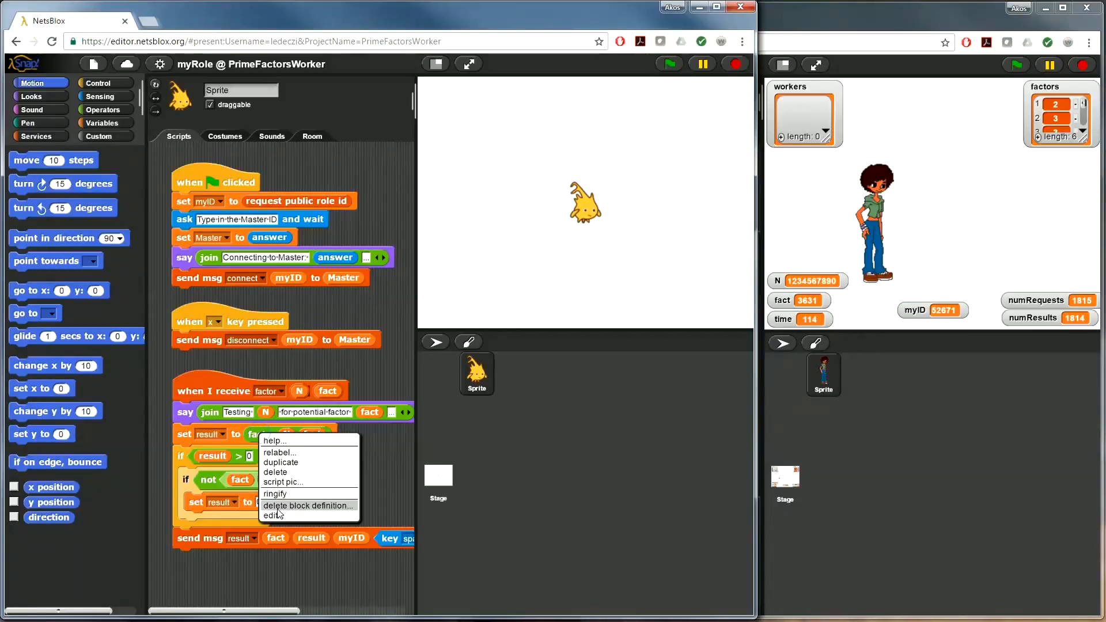
{"action": "left_click", "coordinate": [267, 515]}
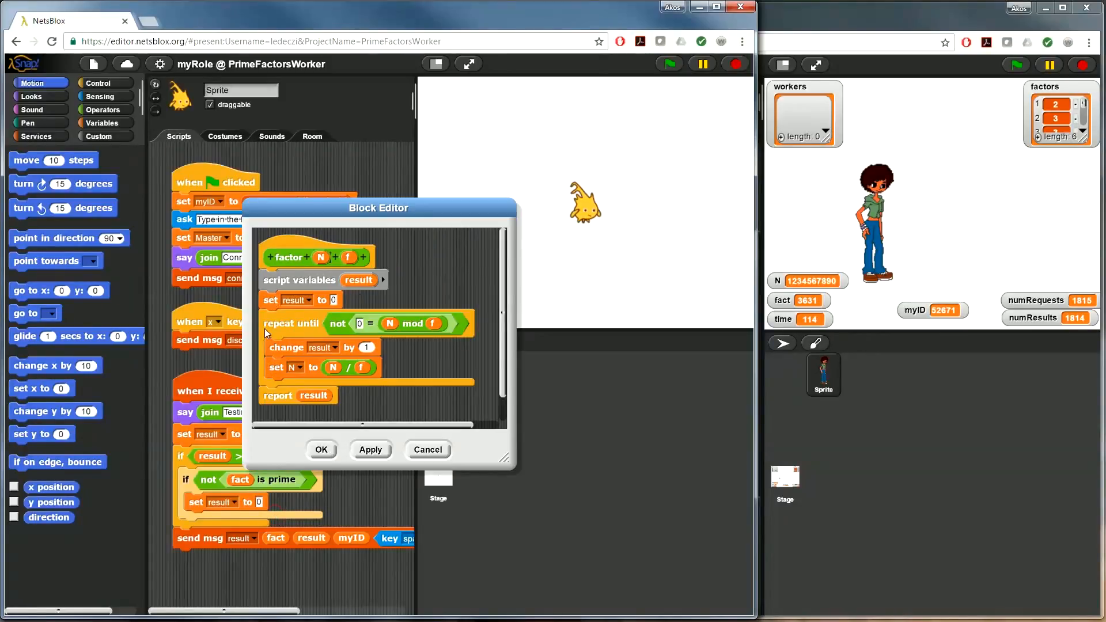
{"action": "mouse_move", "coordinate": [399, 391]}
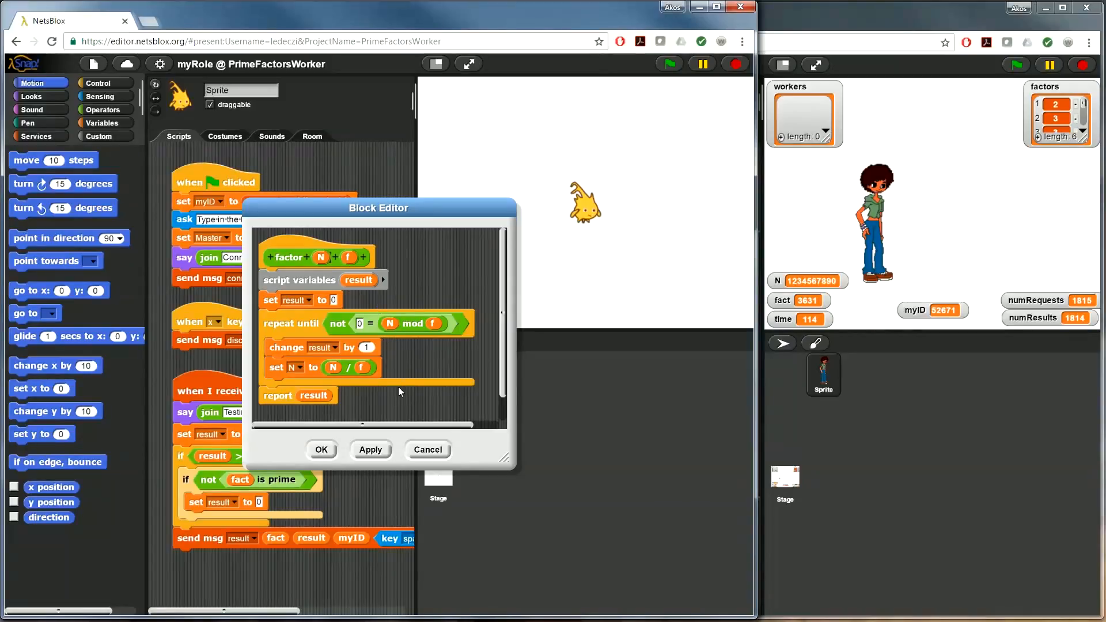
{"action": "mouse_move", "coordinate": [427, 450]}
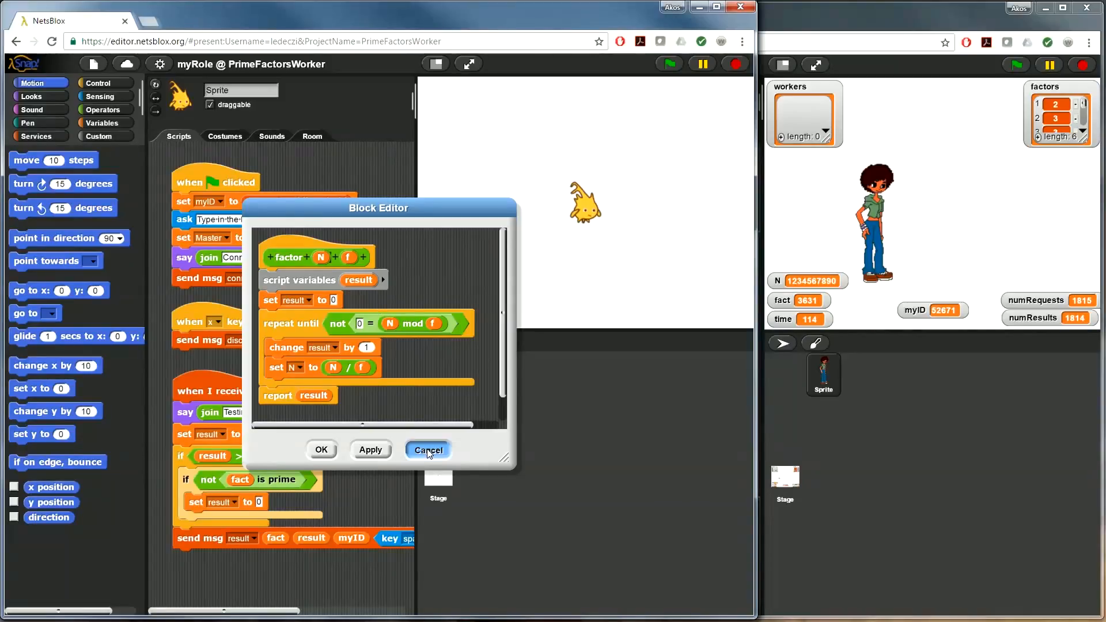
{"action": "left_click", "coordinate": [428, 450]}
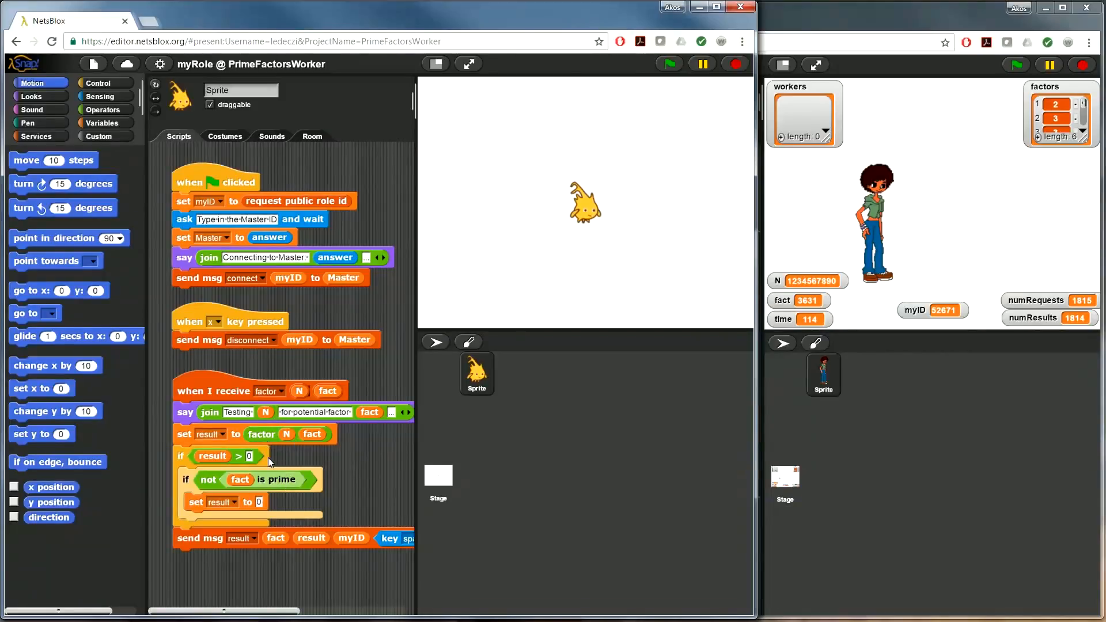
{"action": "mouse_move", "coordinate": [273, 482]}
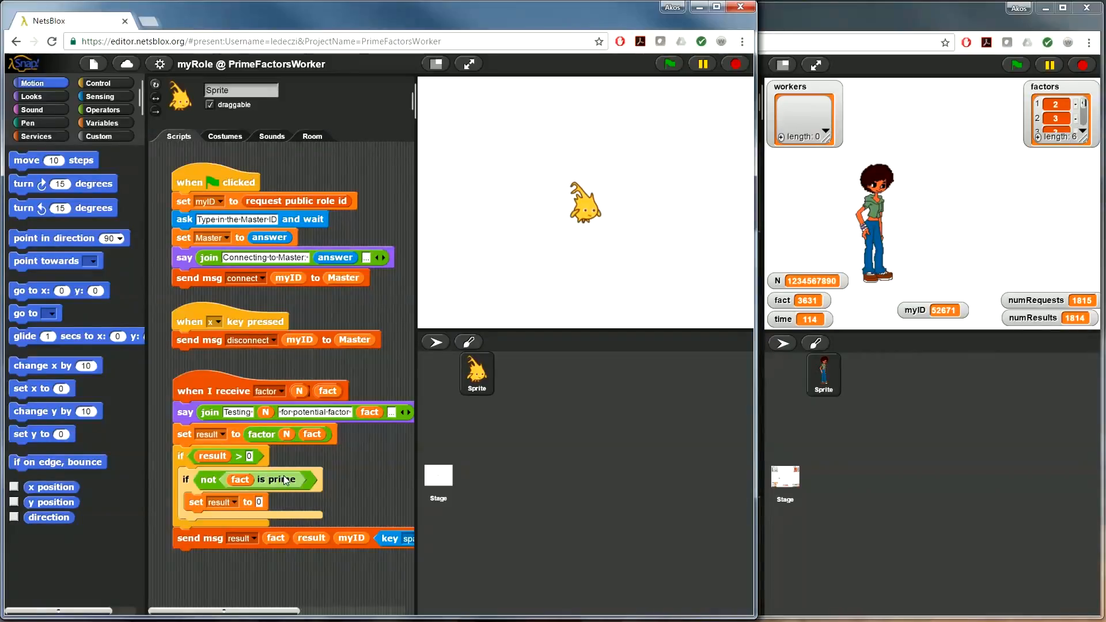
{"action": "right_click", "coordinate": [274, 479]}
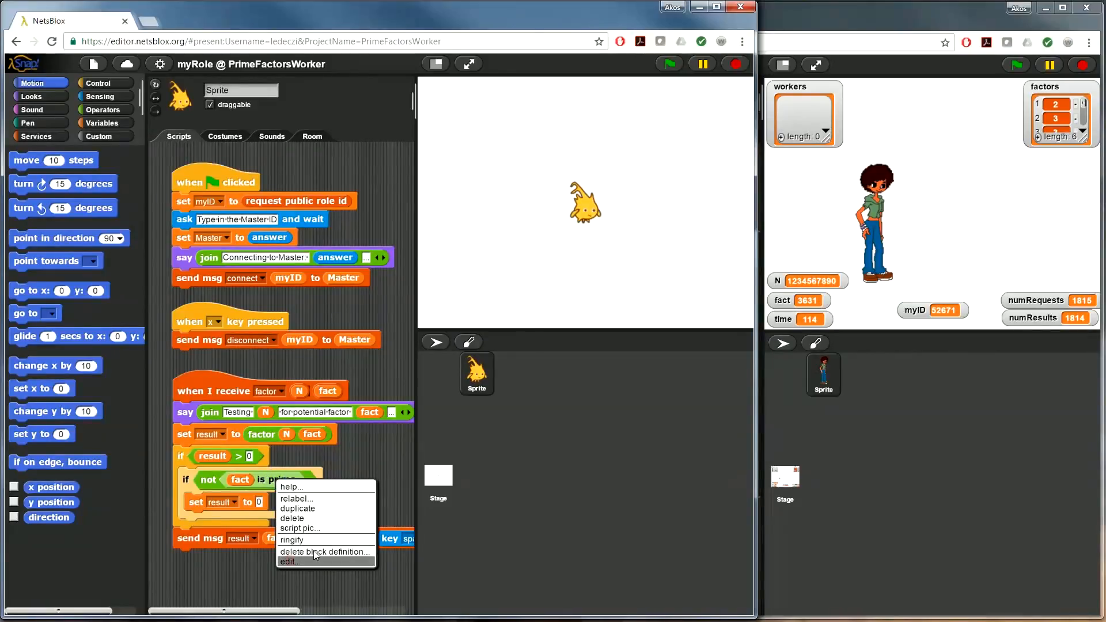
{"action": "left_click", "coordinate": [288, 561]}
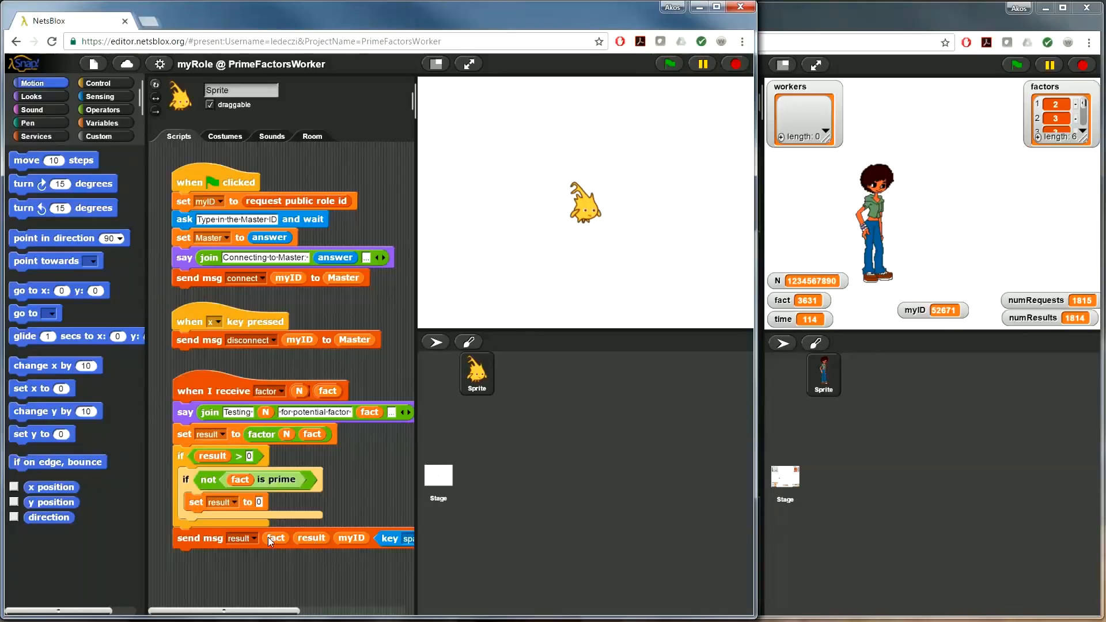
{"action": "mouse_move", "coordinate": [346, 543]}
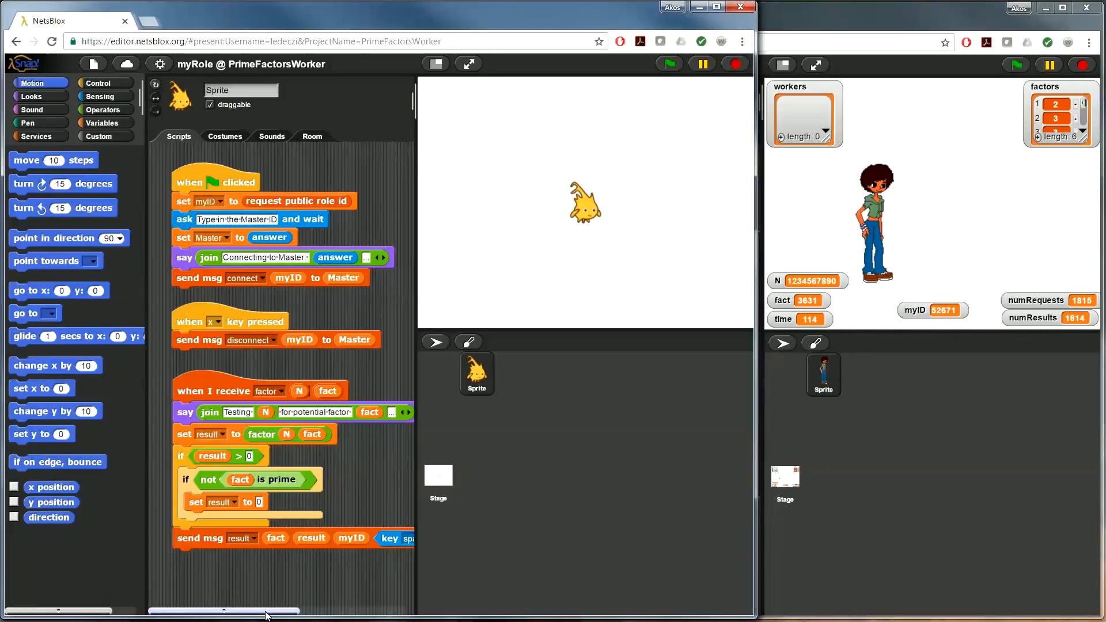
{"action": "left_click_drag", "start_coordinate": [250, 610], "coordinate": [329, 611]}
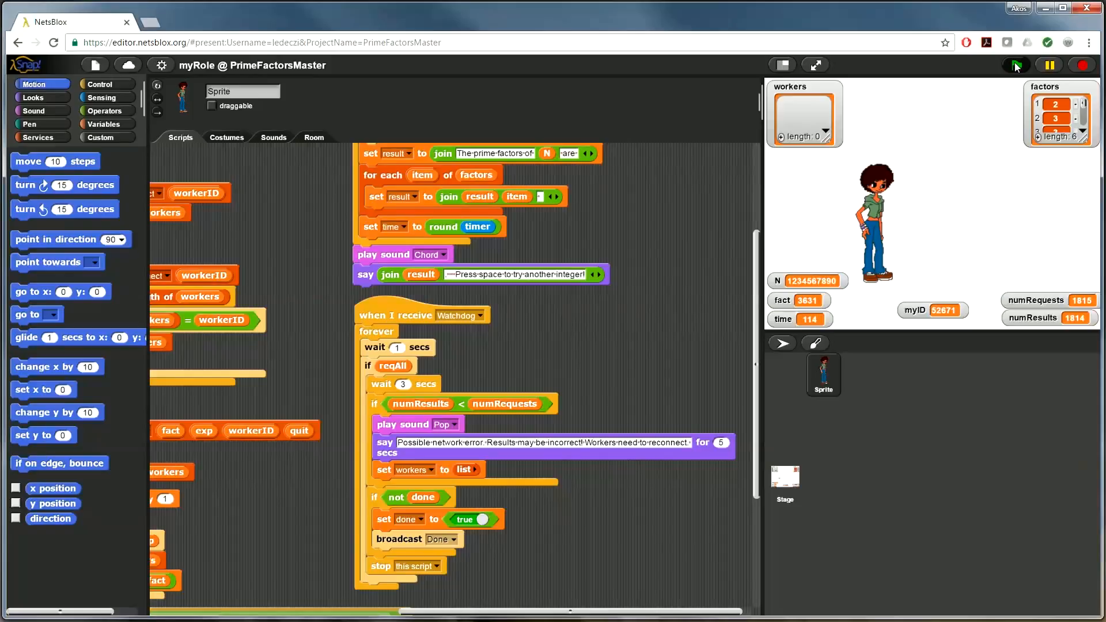
Step: Start the PrimeFactorsMaster program with the green flag, showing Master ID 96754
{"action": "left_click", "coordinate": [1015, 64]}
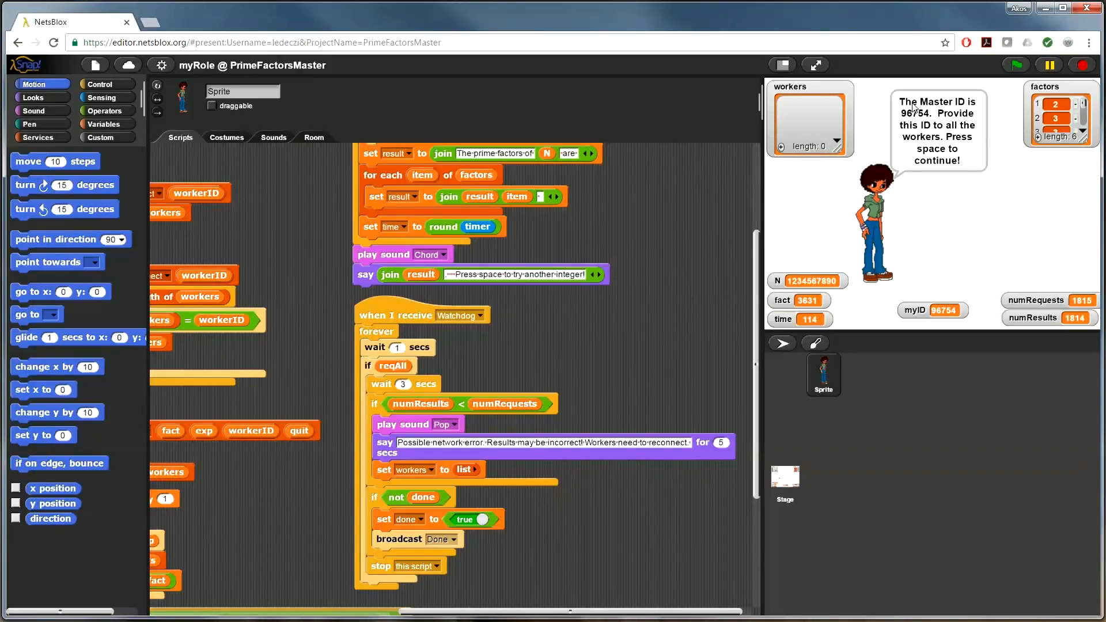
{"action": "mouse_move", "coordinate": [922, 125]}
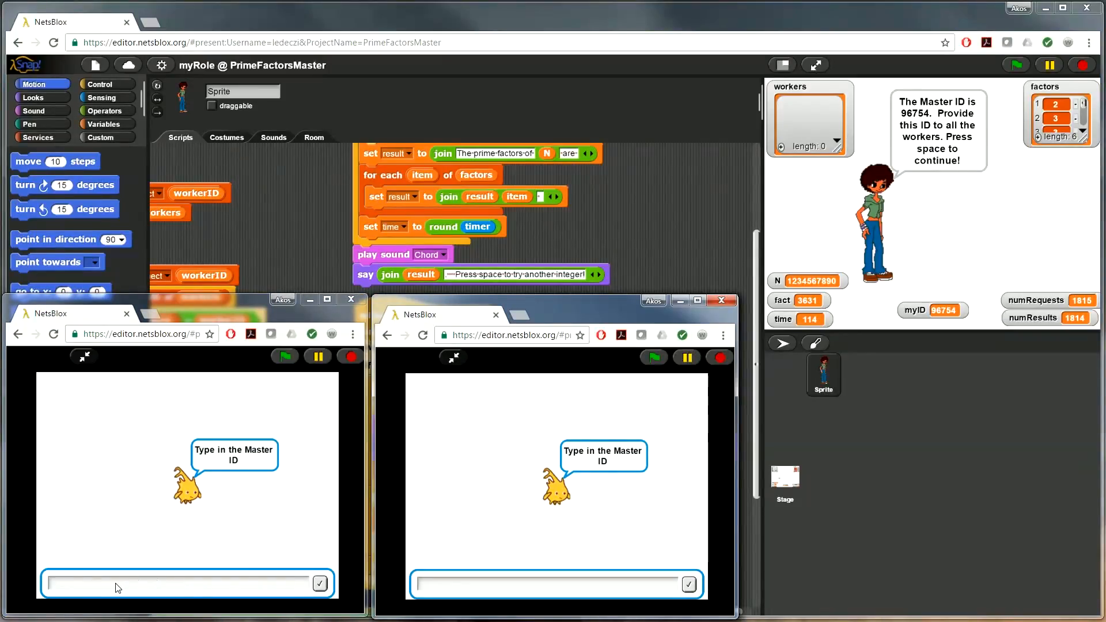
{"action": "mouse_move", "coordinate": [212, 389]}
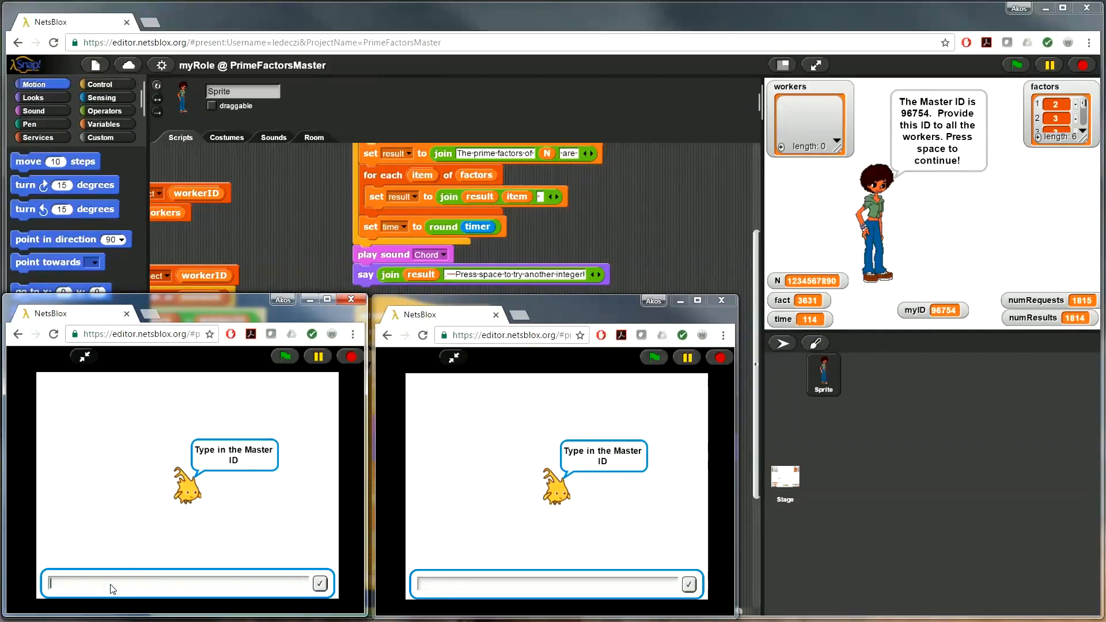
Step: Enter Master ID 96754 in two worker clients so both connect and appear under workers
{"action": "type", "text": "96754"}
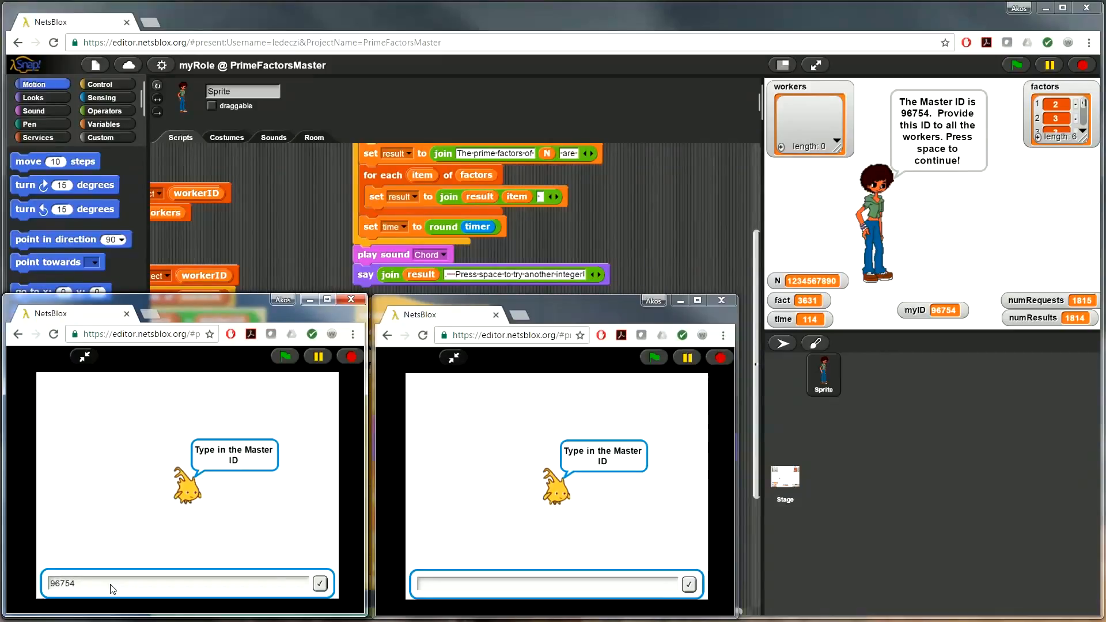
{"action": "left_click", "coordinate": [320, 584]}
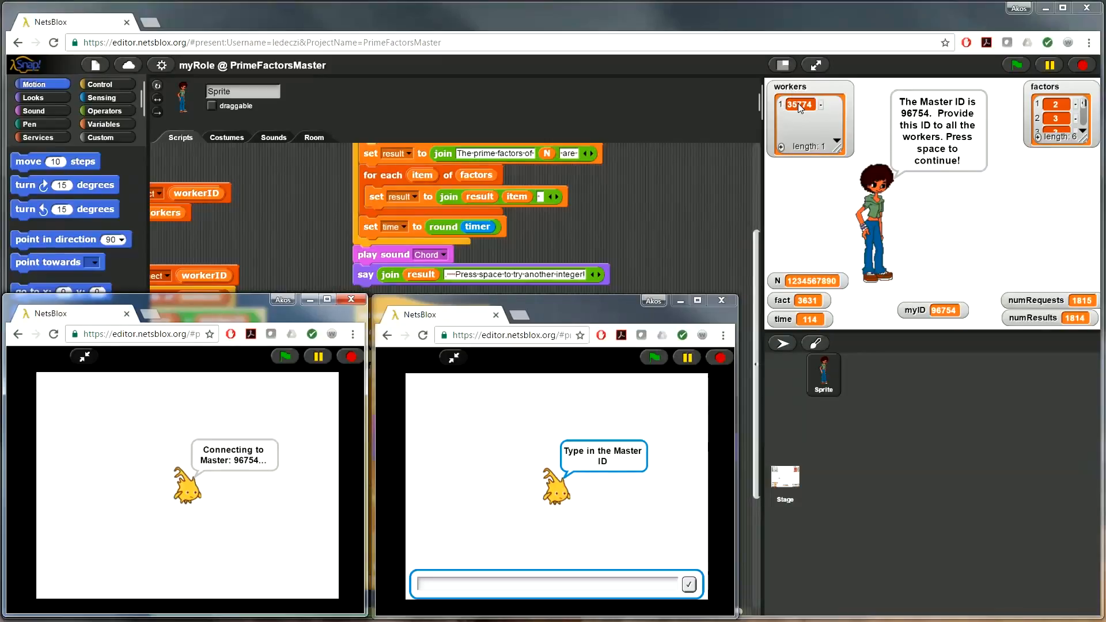
{"action": "left_click", "coordinate": [478, 584]}
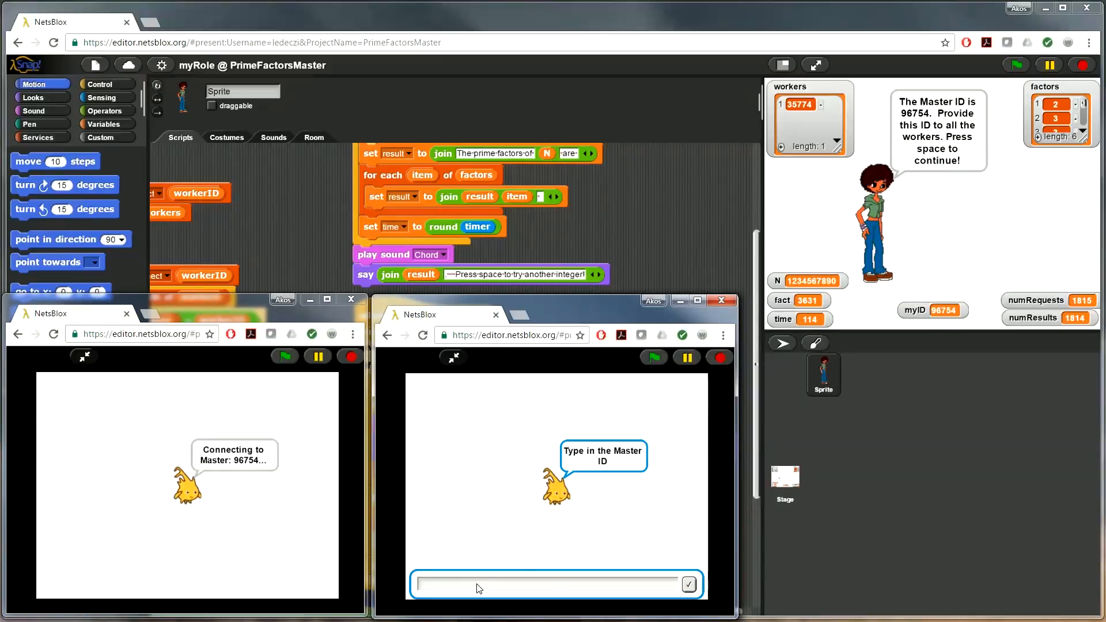
{"action": "type", "text": "96"}
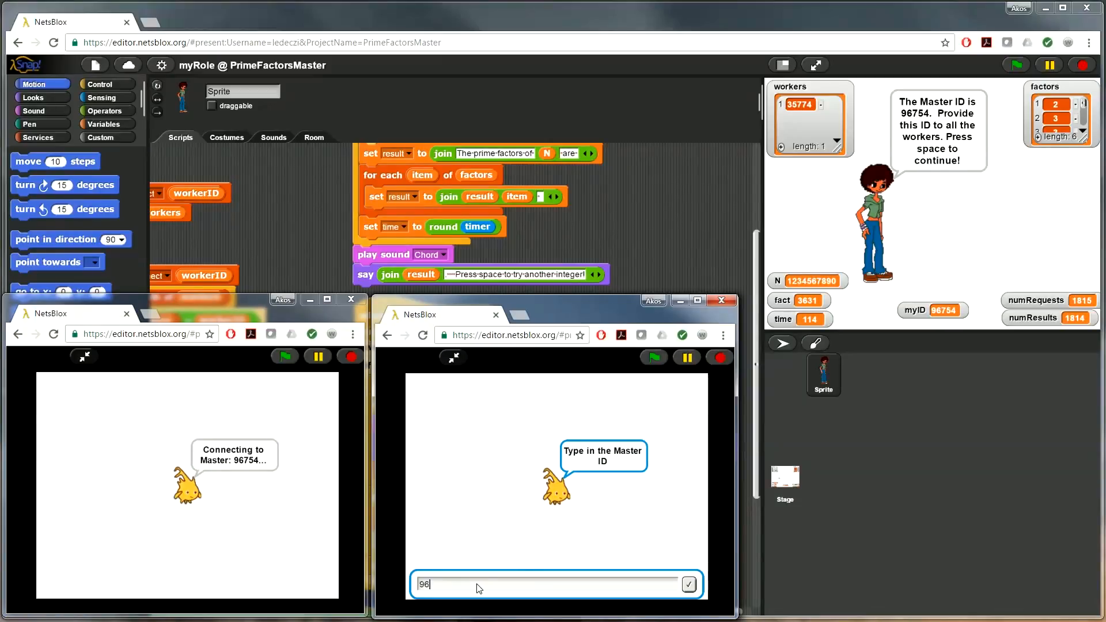
{"action": "left_click", "coordinate": [689, 584]}
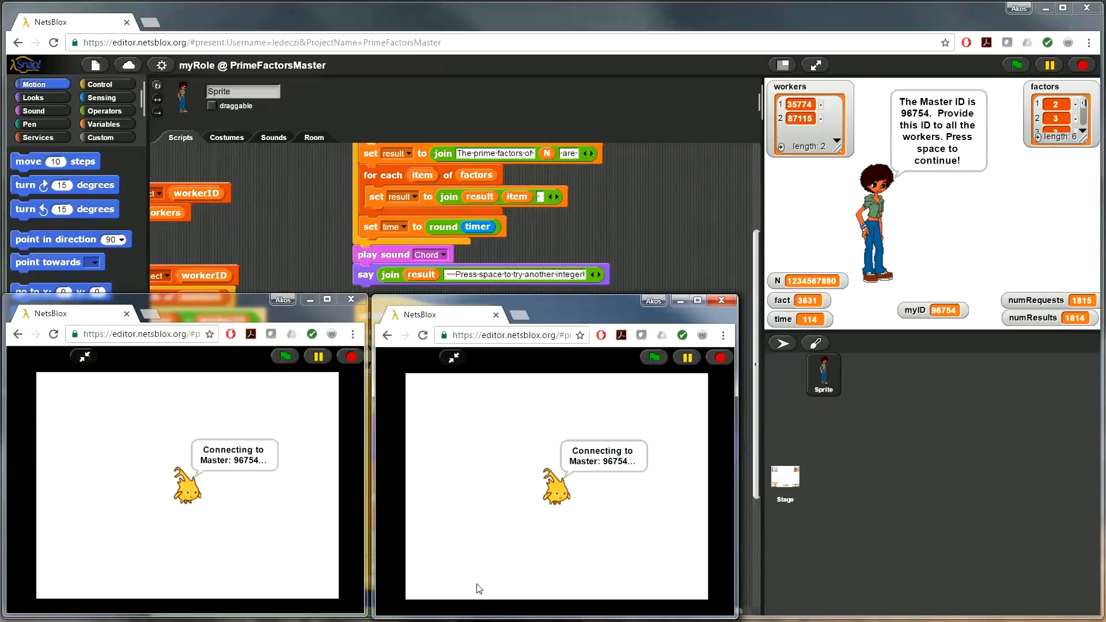
{"action": "mouse_move", "coordinate": [237, 493]}
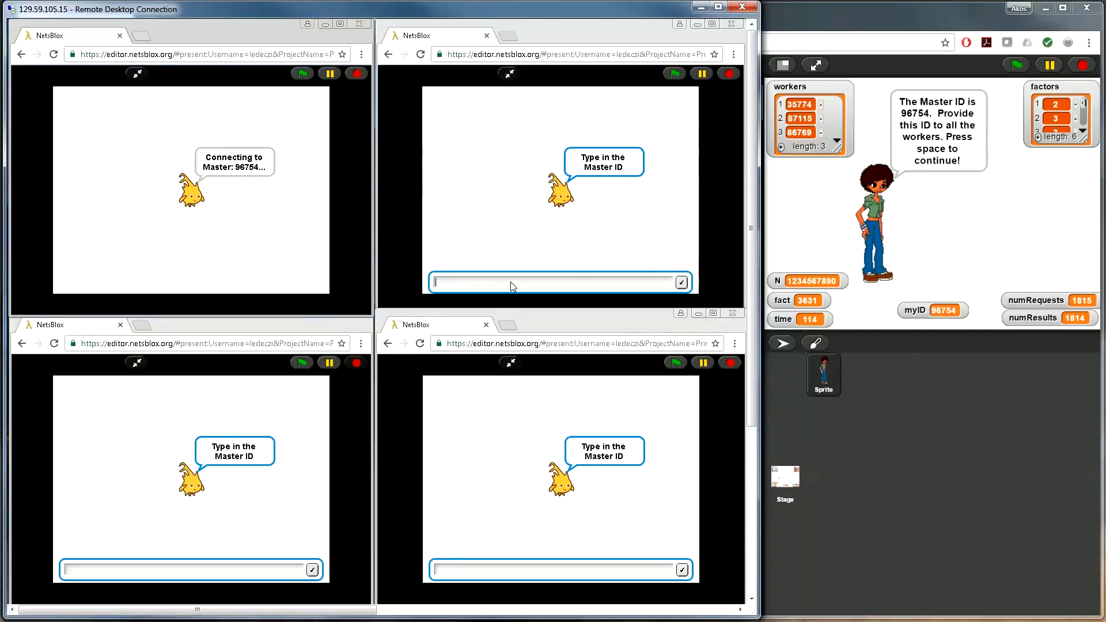
Step: Enter Master ID 96754 in the four remote worker clients, bringing the master's workers list to six
{"action": "type", "text": "9"}
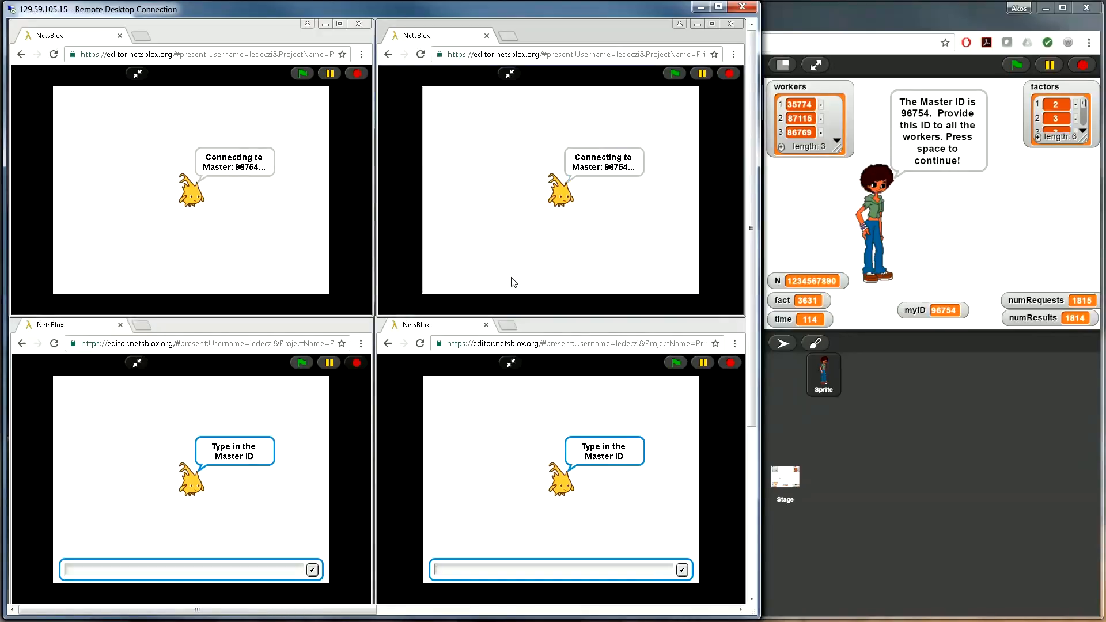
{"action": "left_click", "coordinate": [199, 569]}
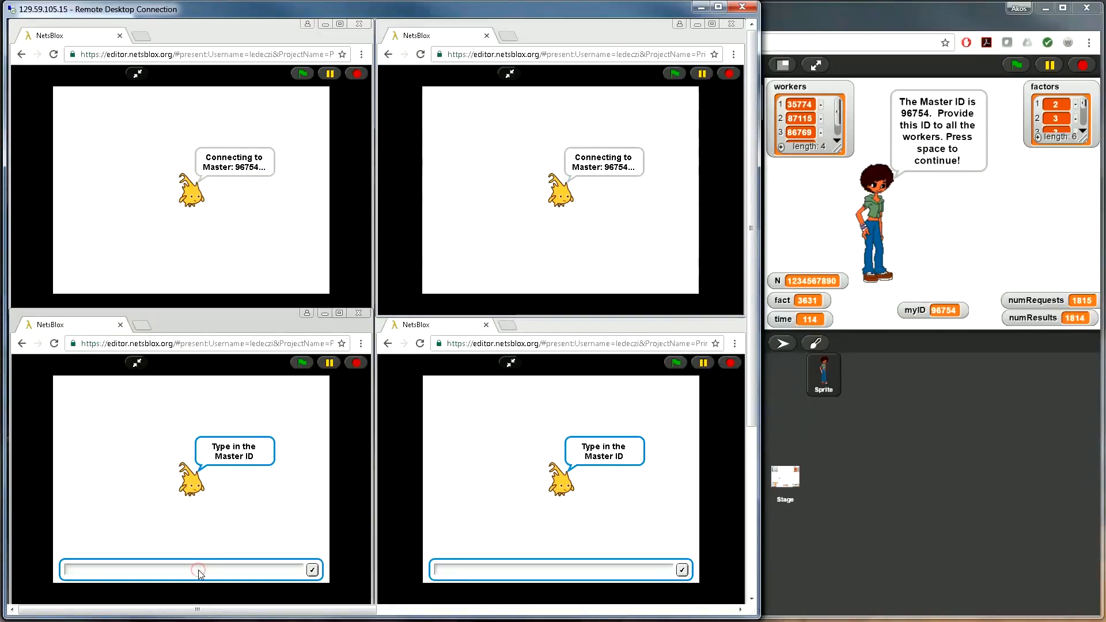
{"action": "type", "text": "9675"}
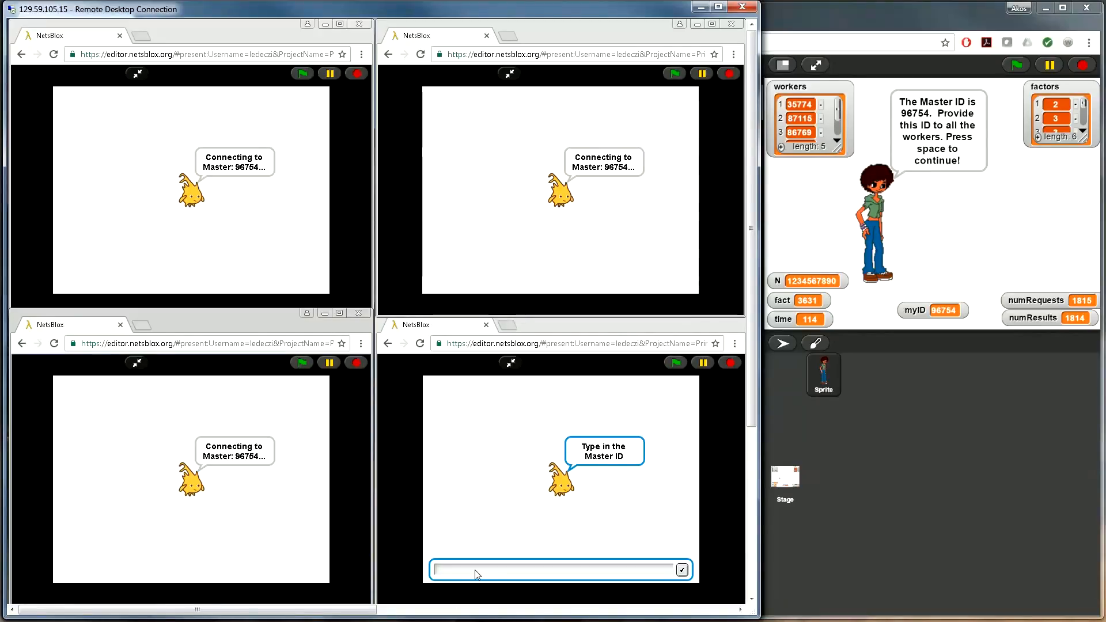
{"action": "type", "text": "9"}
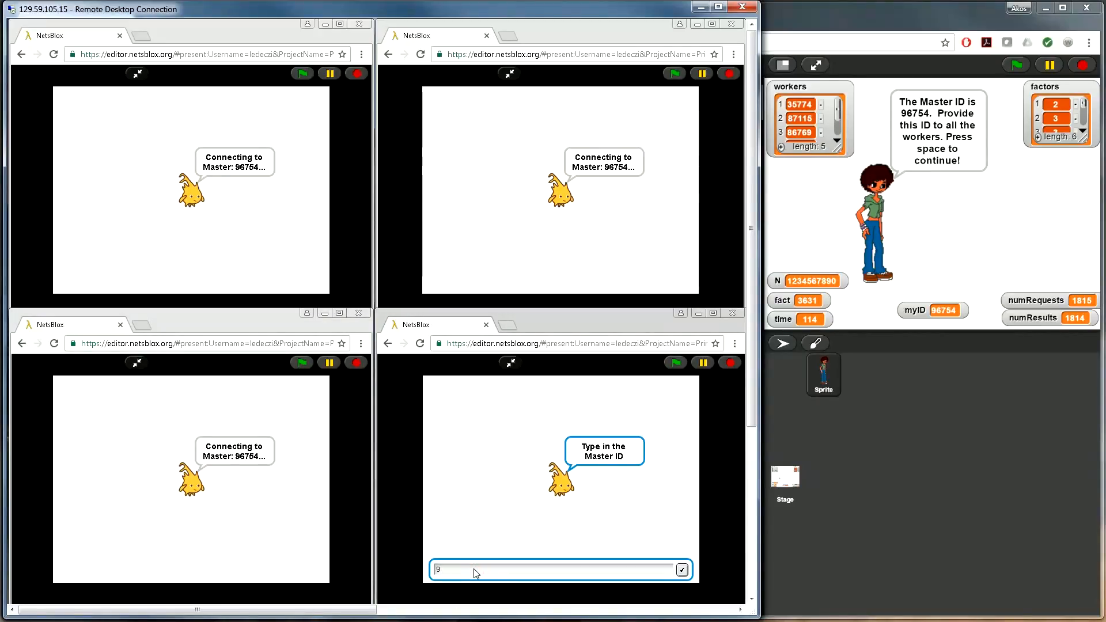
{"action": "type", "text": "96754"}
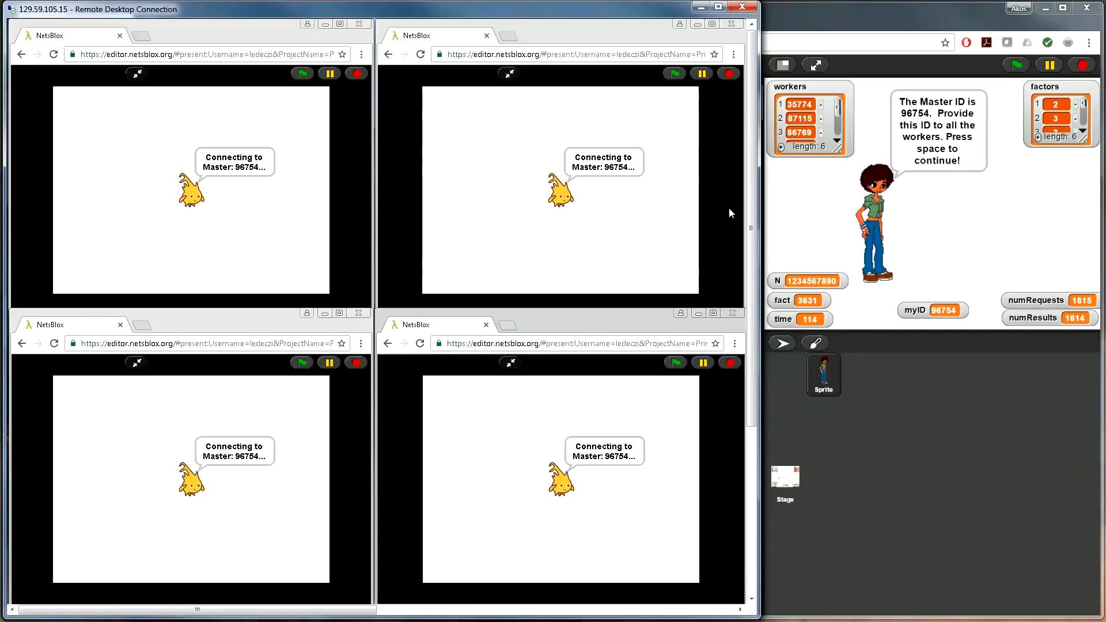
{"action": "mouse_move", "coordinate": [822, 145]}
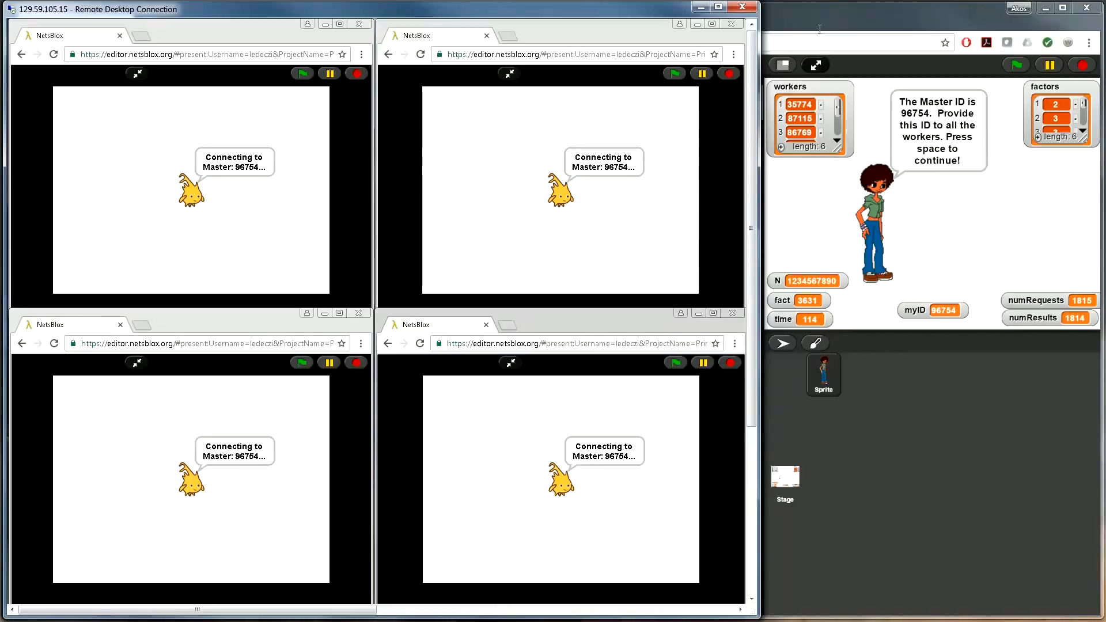
{"action": "left_click", "coordinate": [719, 7]}
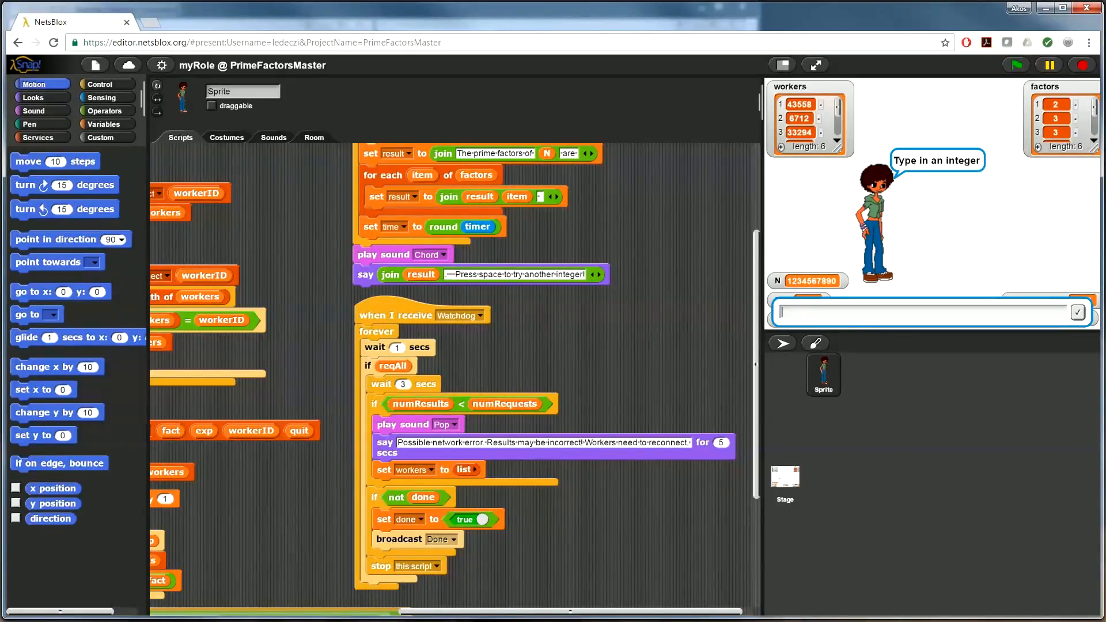
Step: Have the master factor 999989 into 19 and 52631, then start factoring 999983
{"action": "type", "text": "99"}
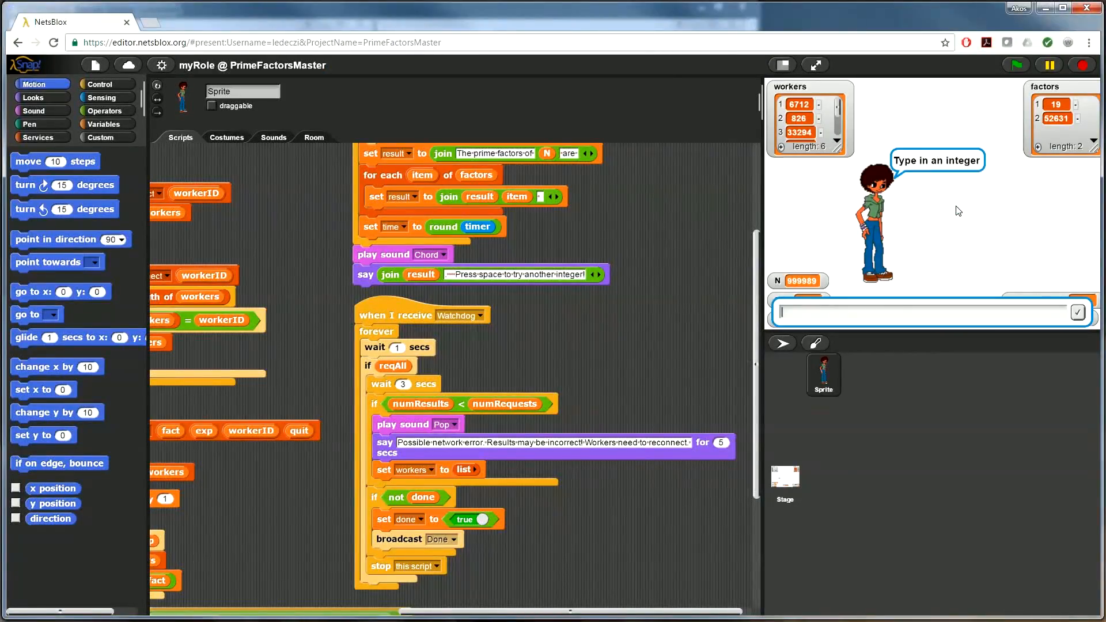
{"action": "type", "text": "99998"}
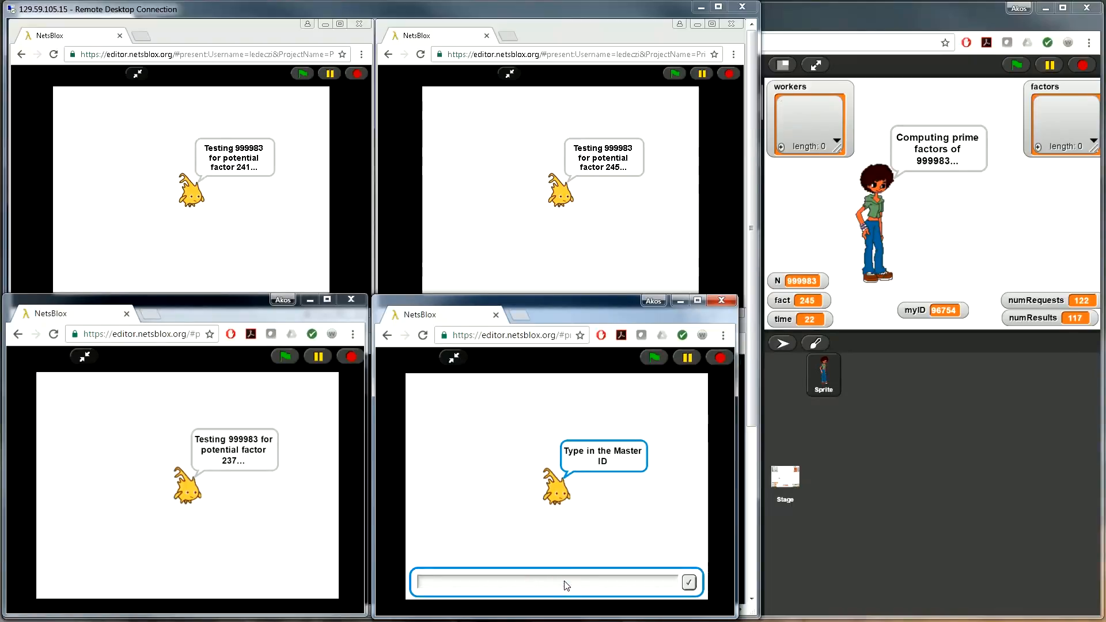
Step: Reload one worker client so it asks for the Master ID again while others test 999983
{"action": "type", "text": "96"}
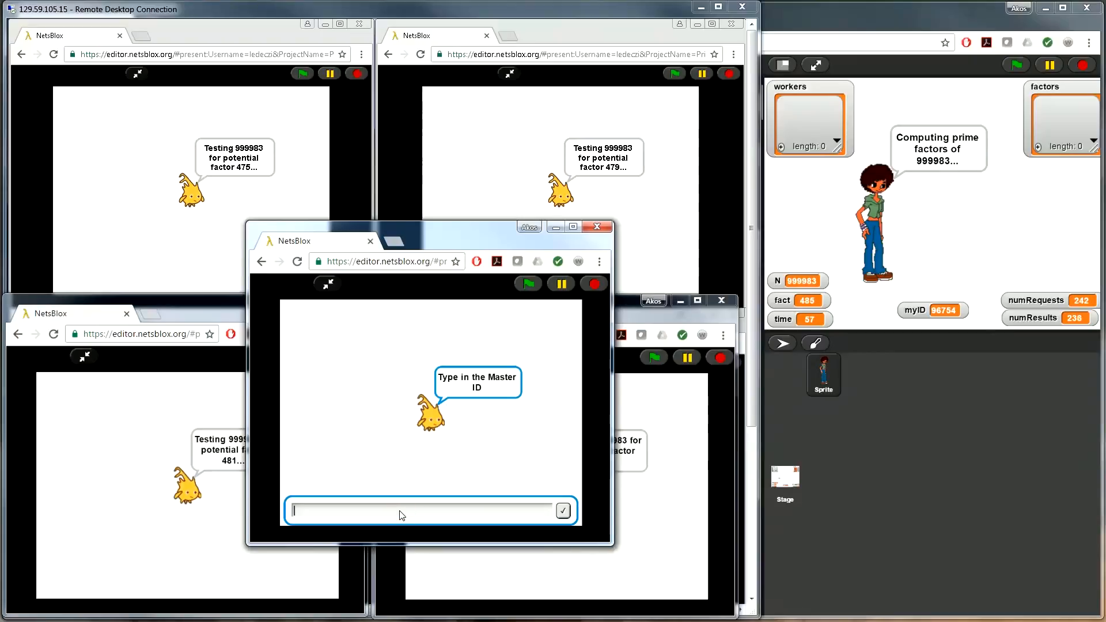
Step: Rejoin the reloaded worker with Master ID 96754 so it tests 999983 alongside the others
{"action": "type", "text": "96"}
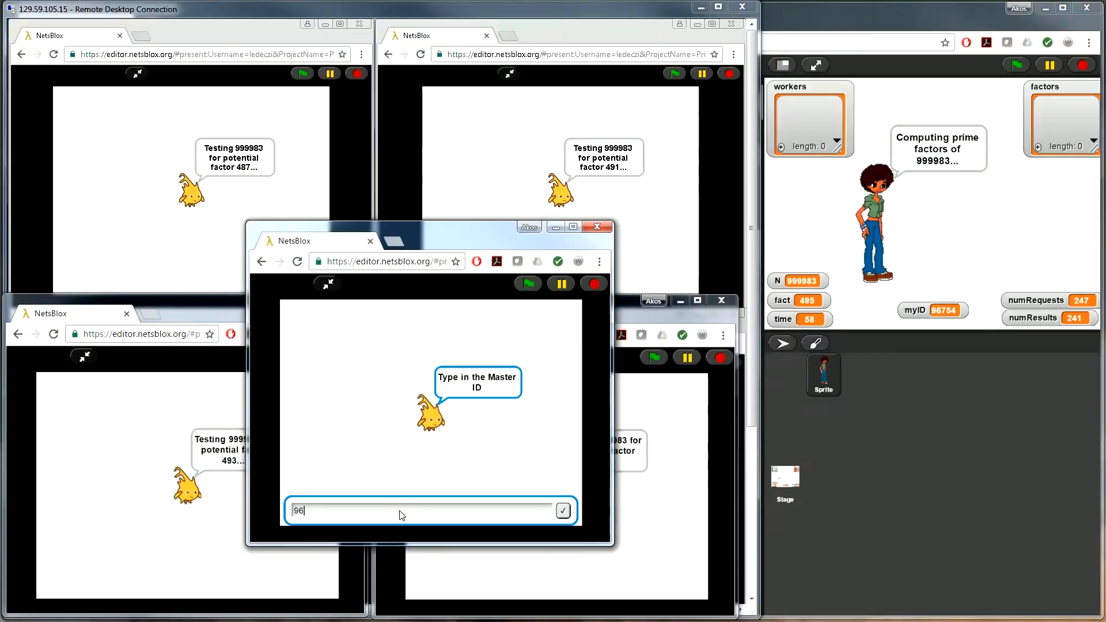
{"action": "left_click", "coordinate": [563, 511]}
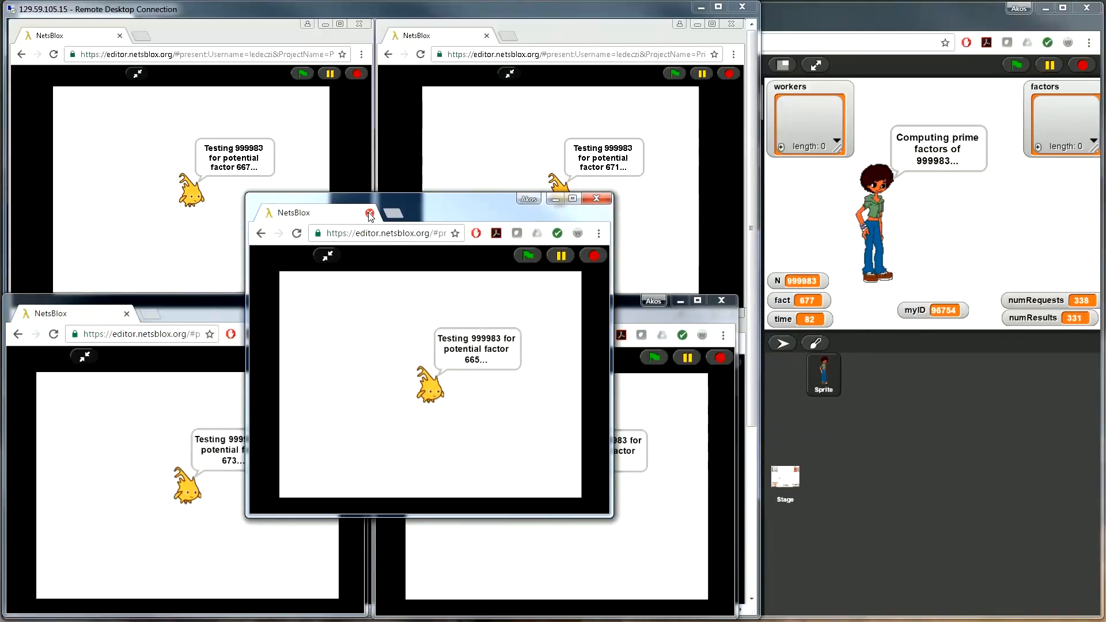
Step: Close one worker's browser tab and confirm Leave, triggering the master's network-error warning
{"action": "left_click", "coordinate": [369, 213]}
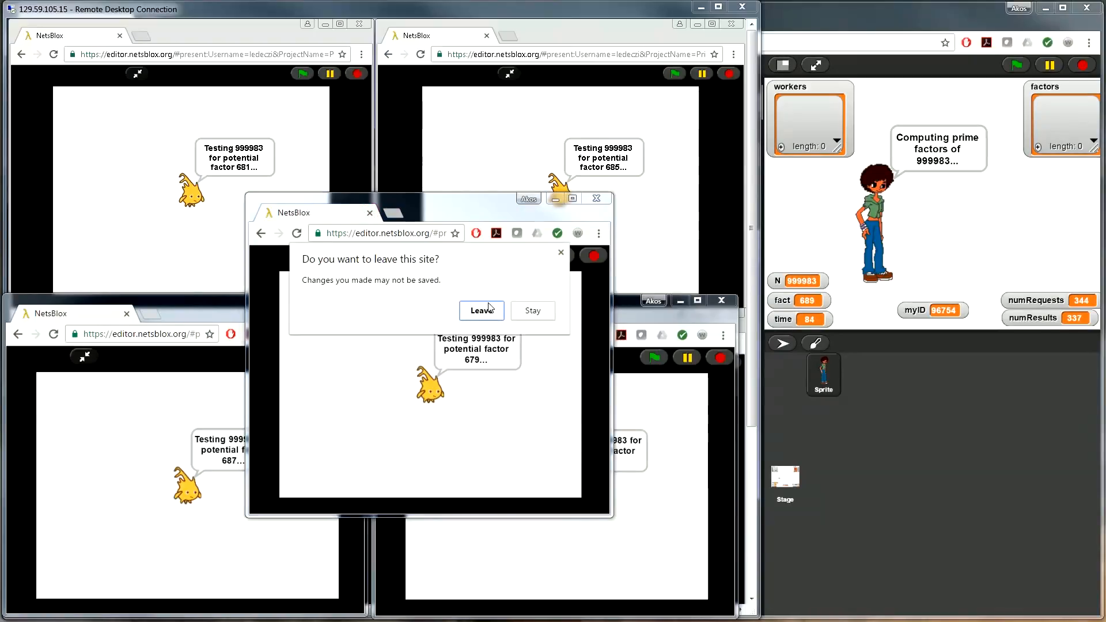
{"action": "left_click", "coordinate": [481, 310]}
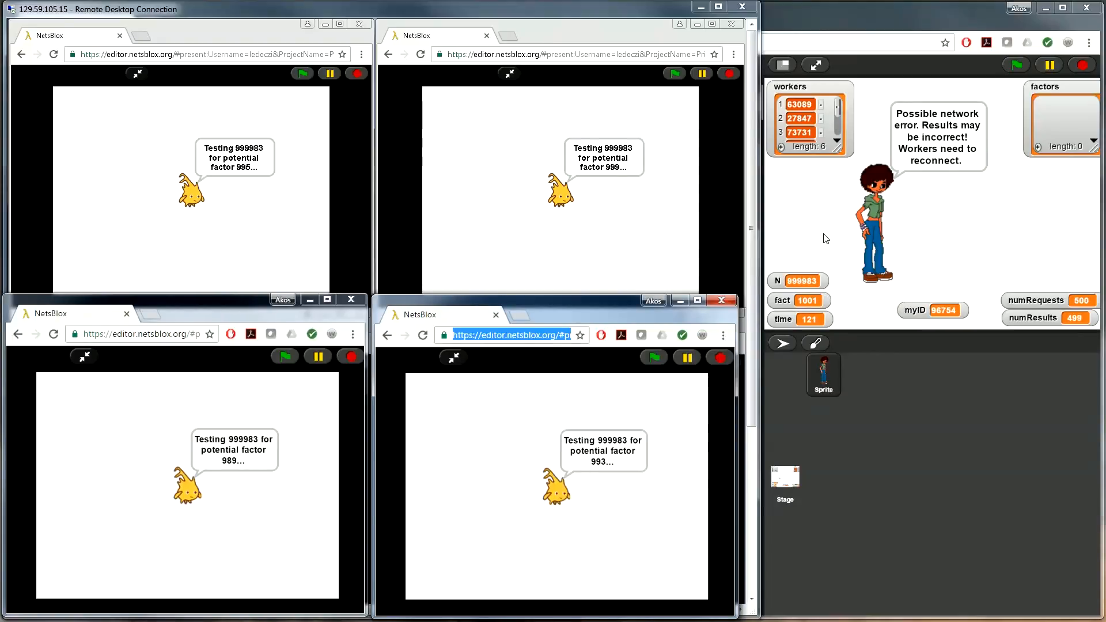
{"action": "mouse_move", "coordinate": [982, 148]}
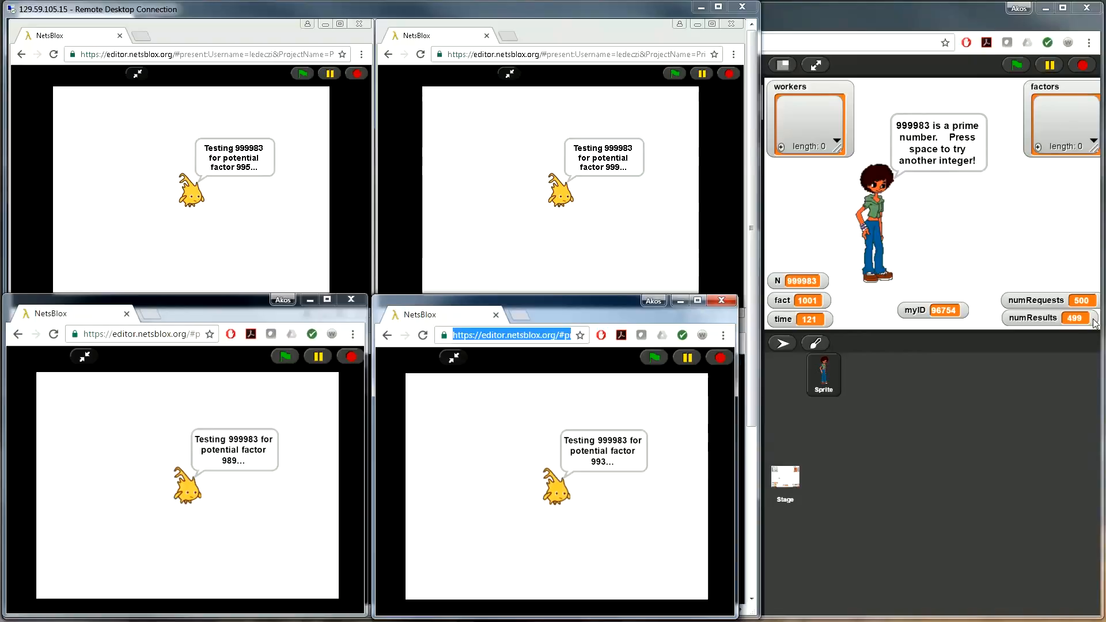
{"action": "mouse_move", "coordinate": [1037, 253]}
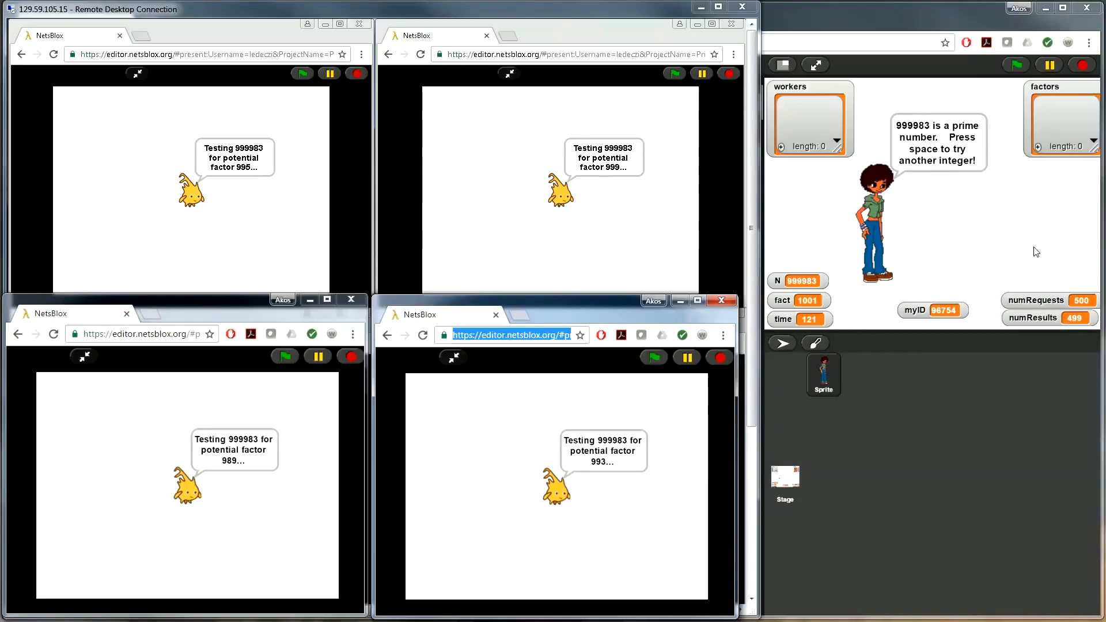
{"action": "mouse_move", "coordinate": [971, 218]}
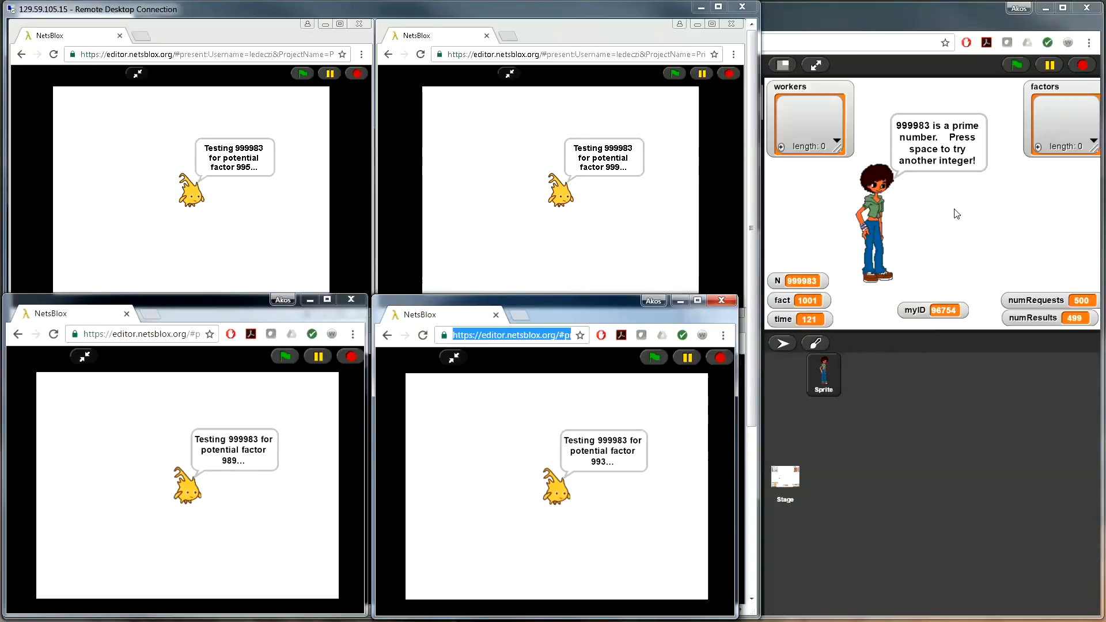
{"action": "mouse_move", "coordinate": [938, 211]}
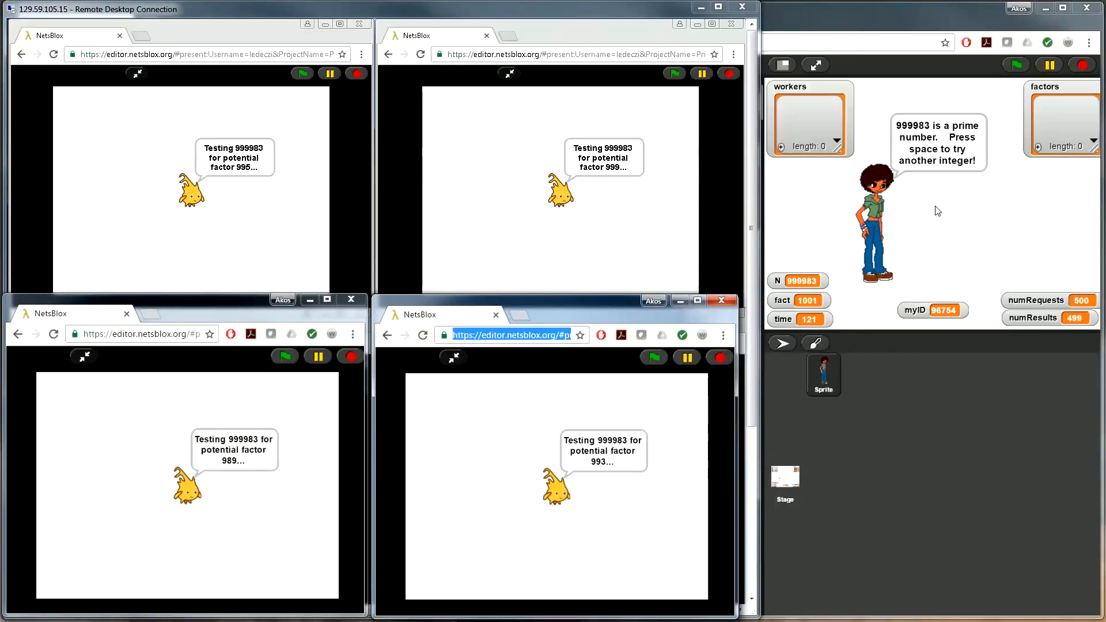